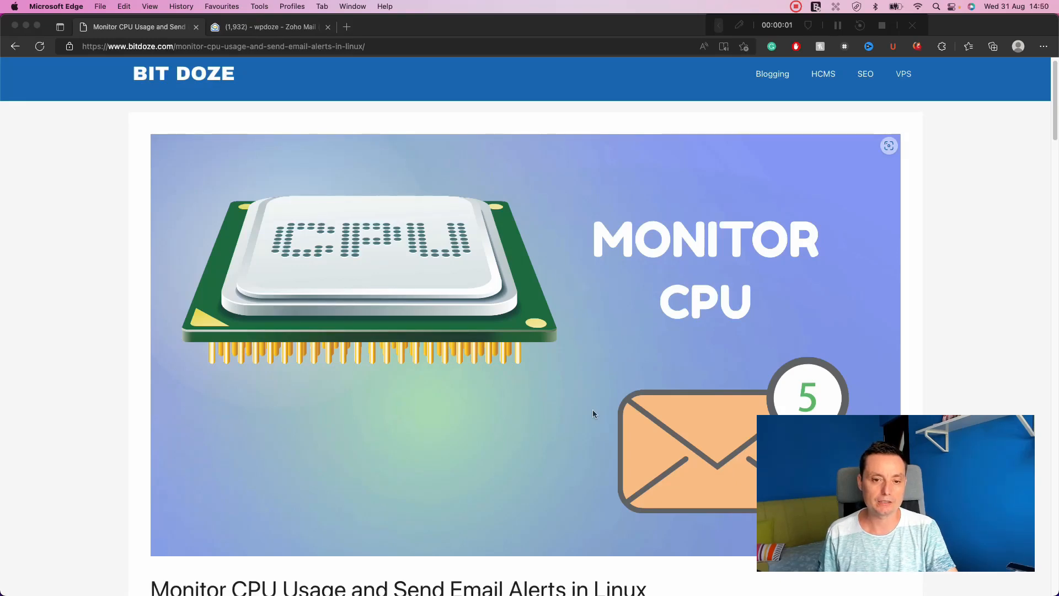
# Step: Scroll through the Bitdoze article's introduction down to the Shell Script To Be Used heading
pyautogui.scroll(-3)
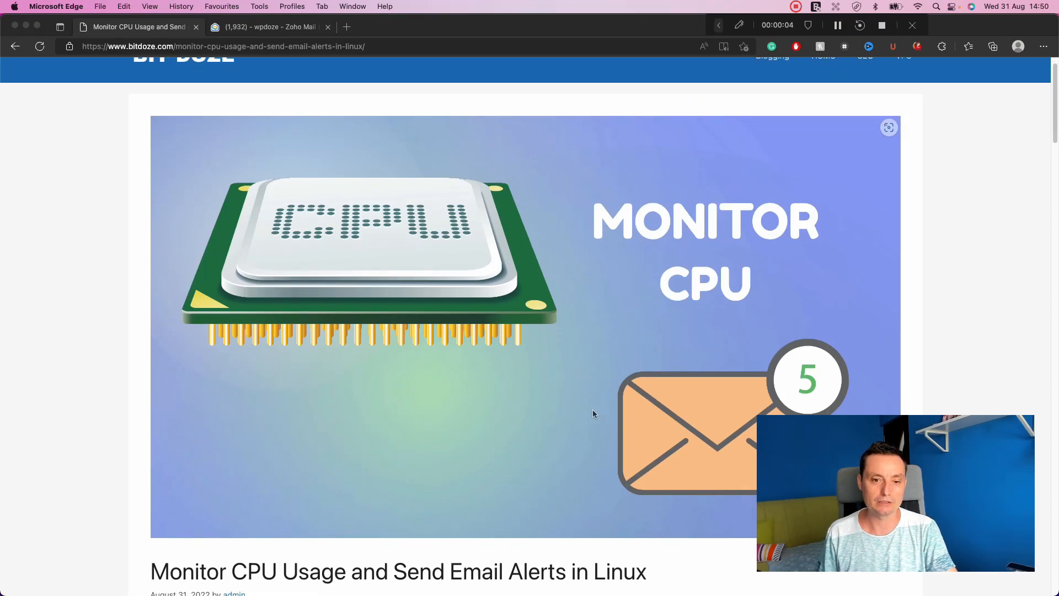
pyautogui.scroll(-3)
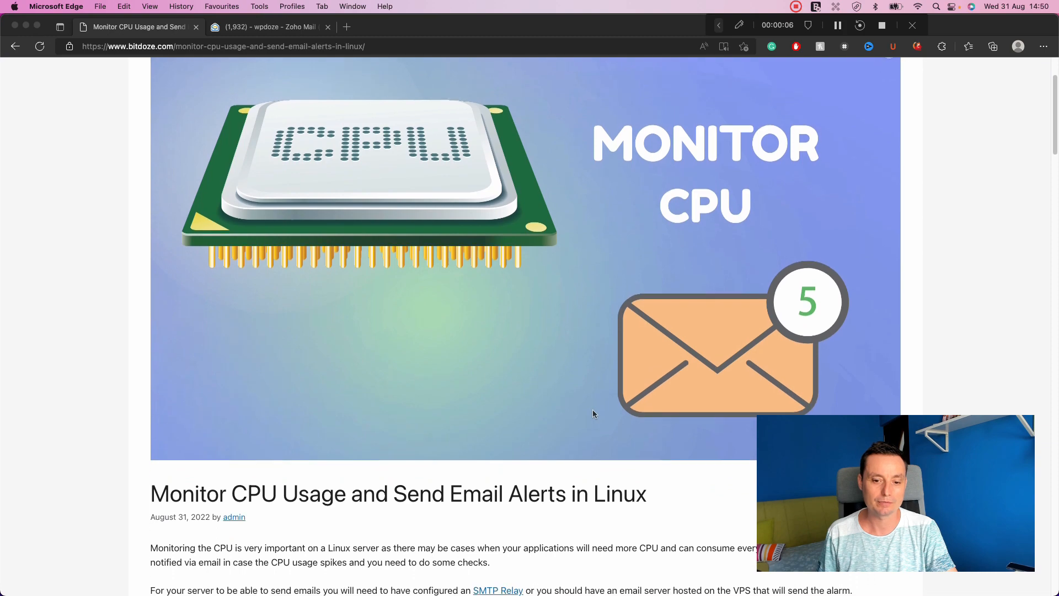
pyautogui.scroll(-3)
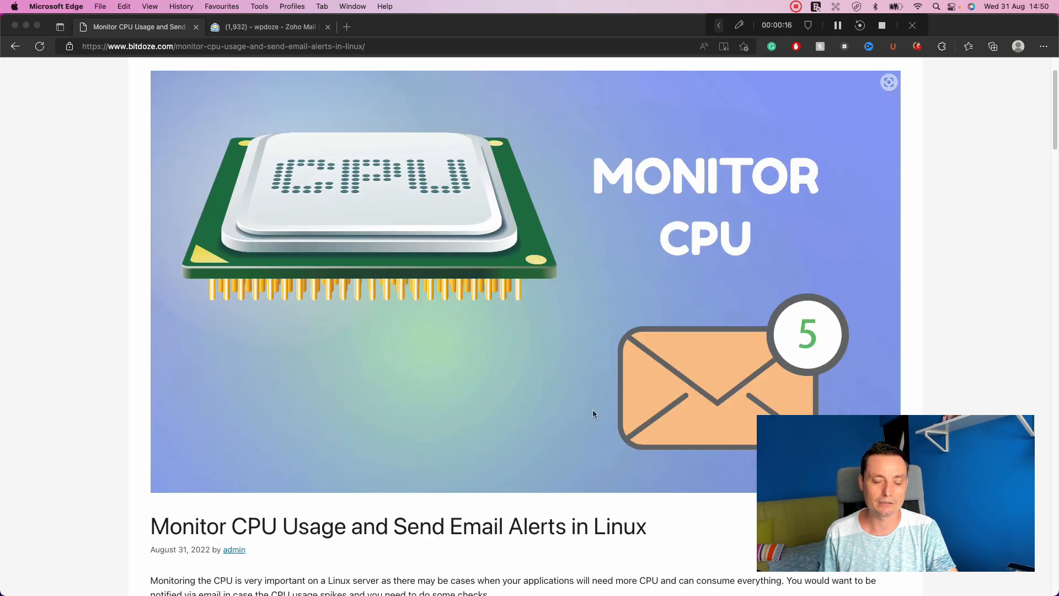
pyautogui.scroll(-3)
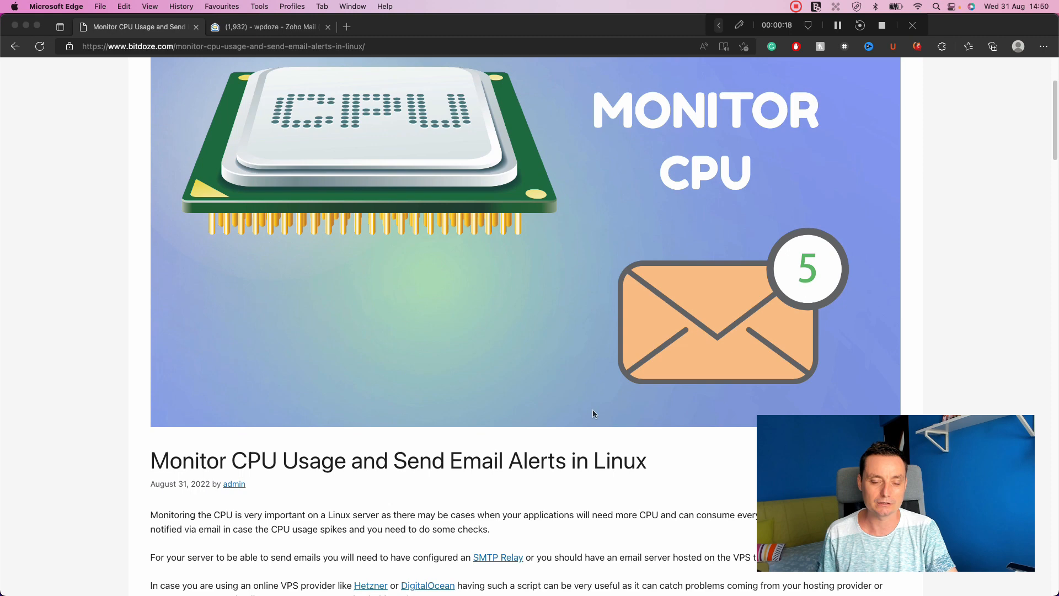
pyautogui.scroll(-3)
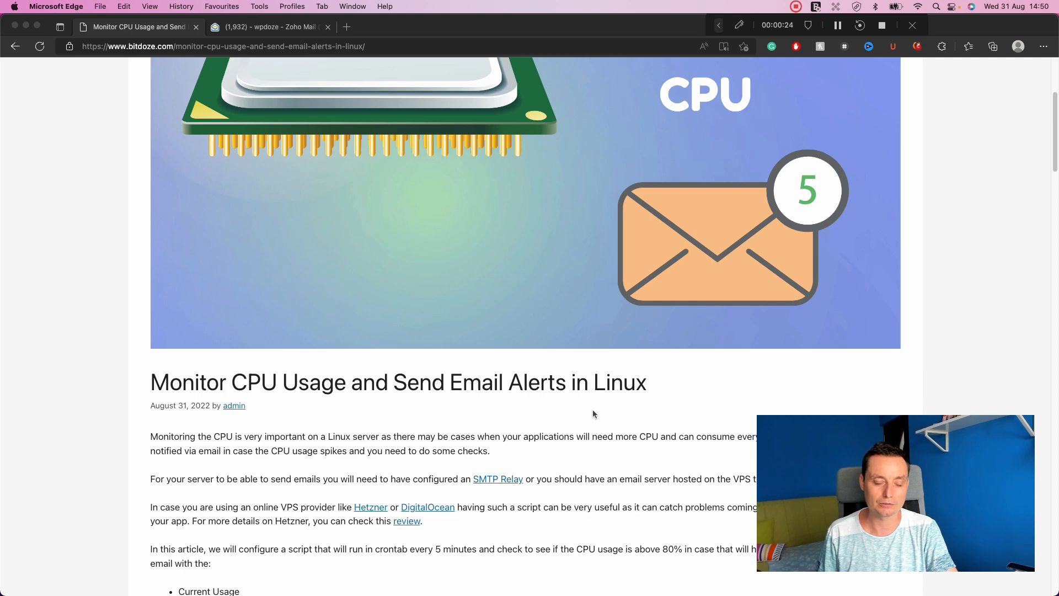
pyautogui.scroll(-3)
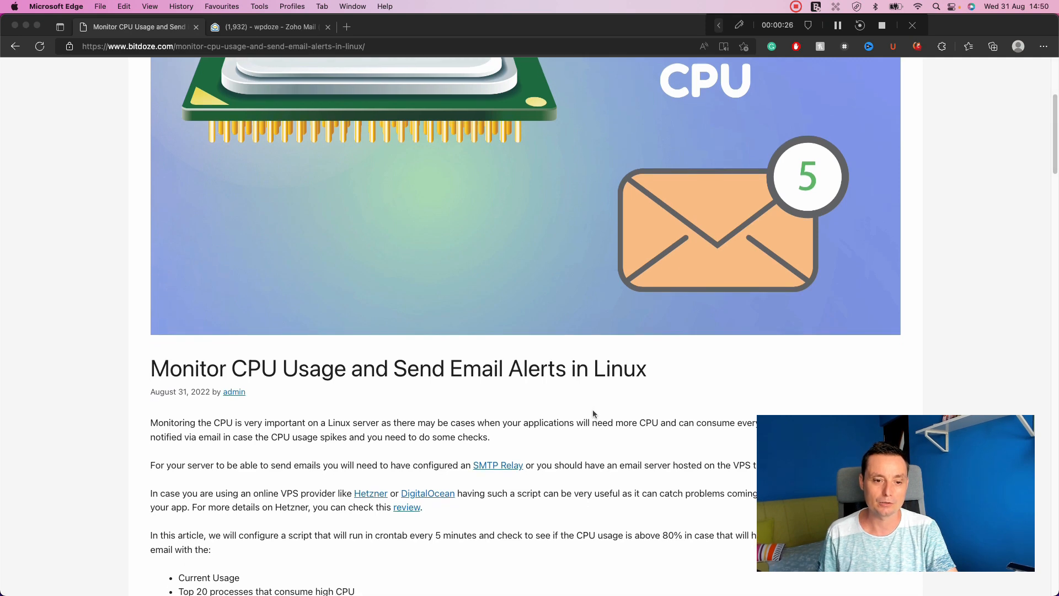
pyautogui.scroll(-3)
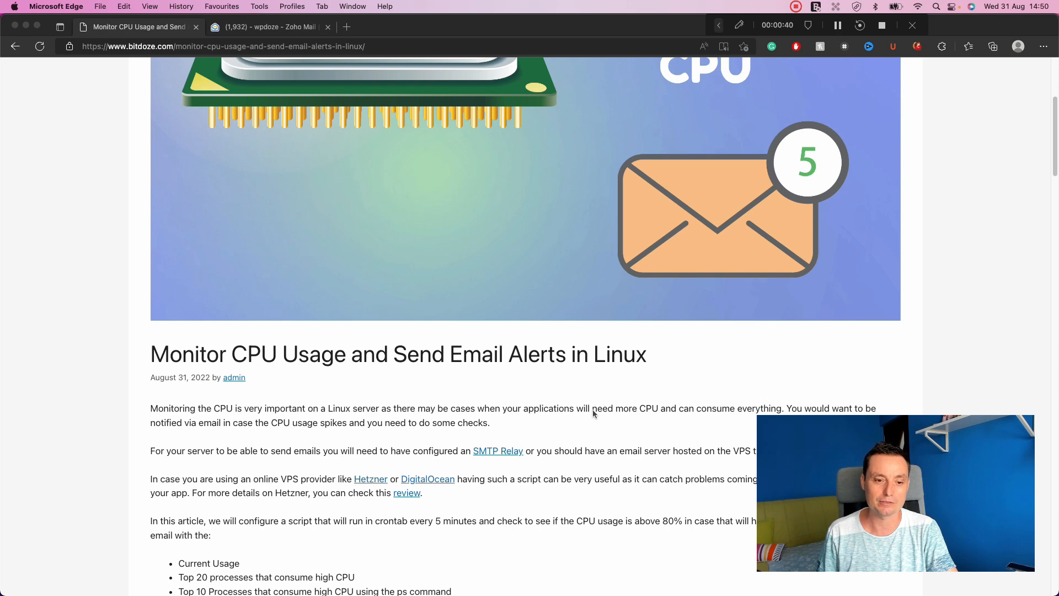
pyautogui.scroll(-3)
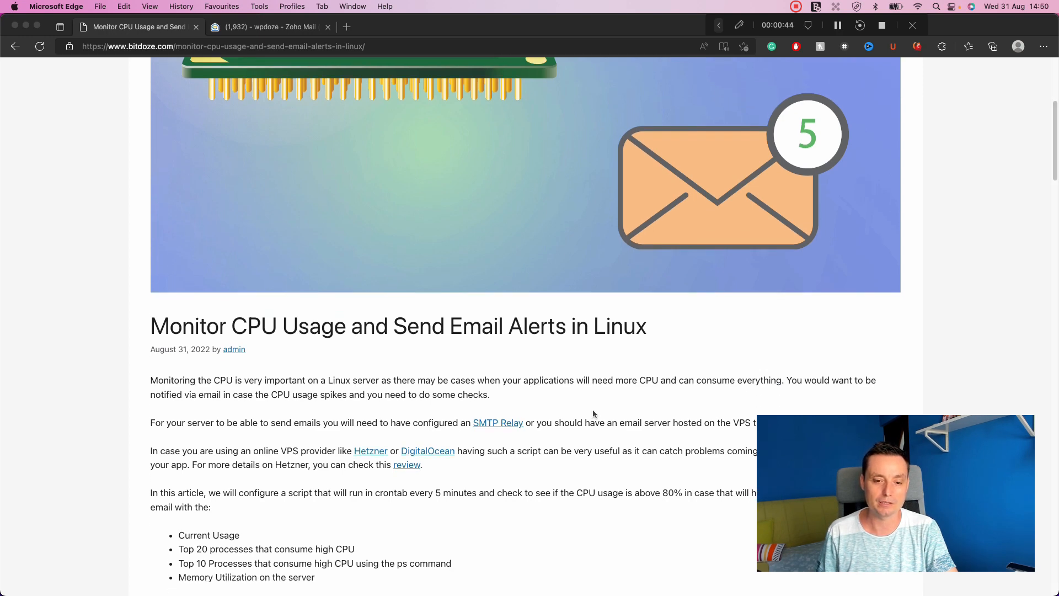
pyautogui.scroll(-3)
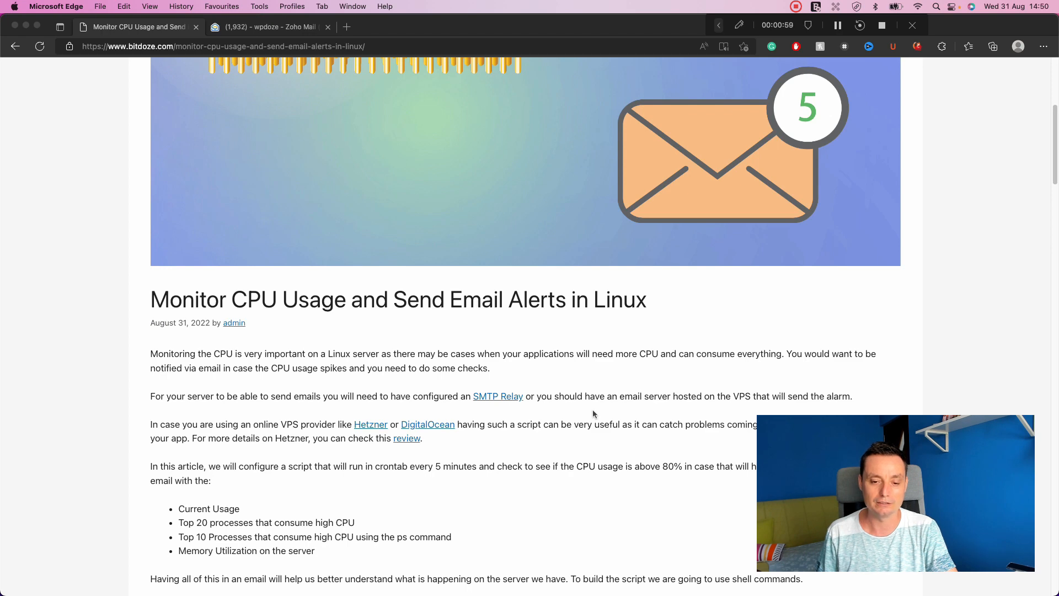
pyautogui.scroll(-3)
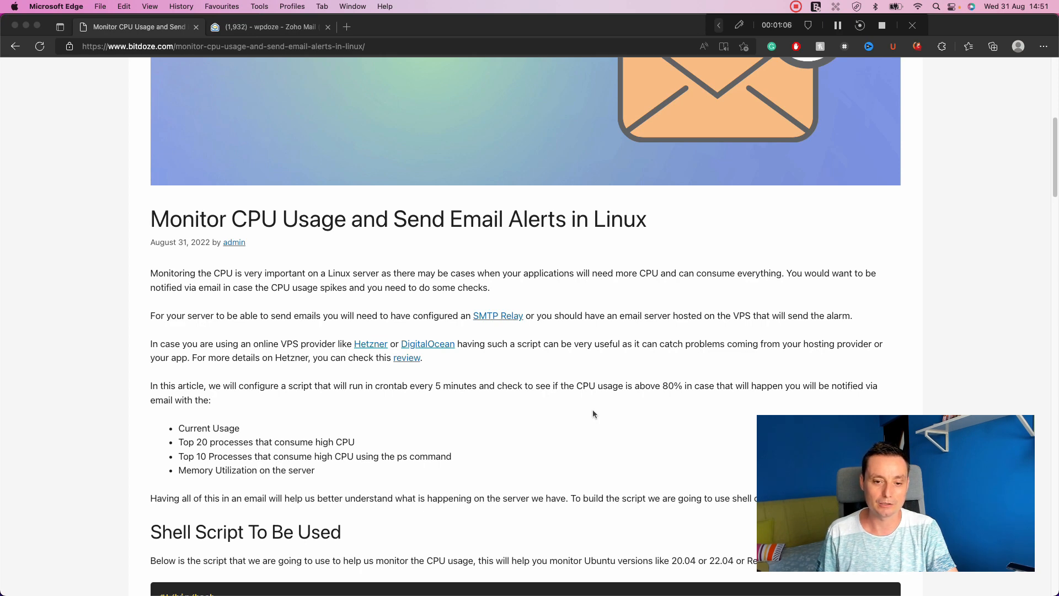
pyautogui.scroll(-3)
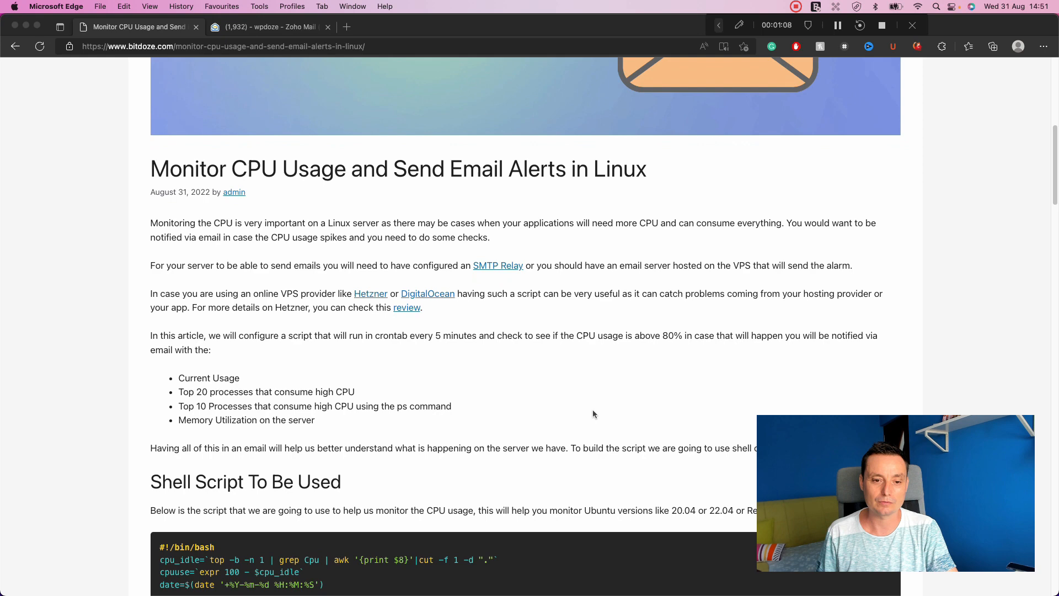
# Step: Scroll through the full bash script, up to the Activating the CPU Monitoring Script heading
pyautogui.scroll(-3)
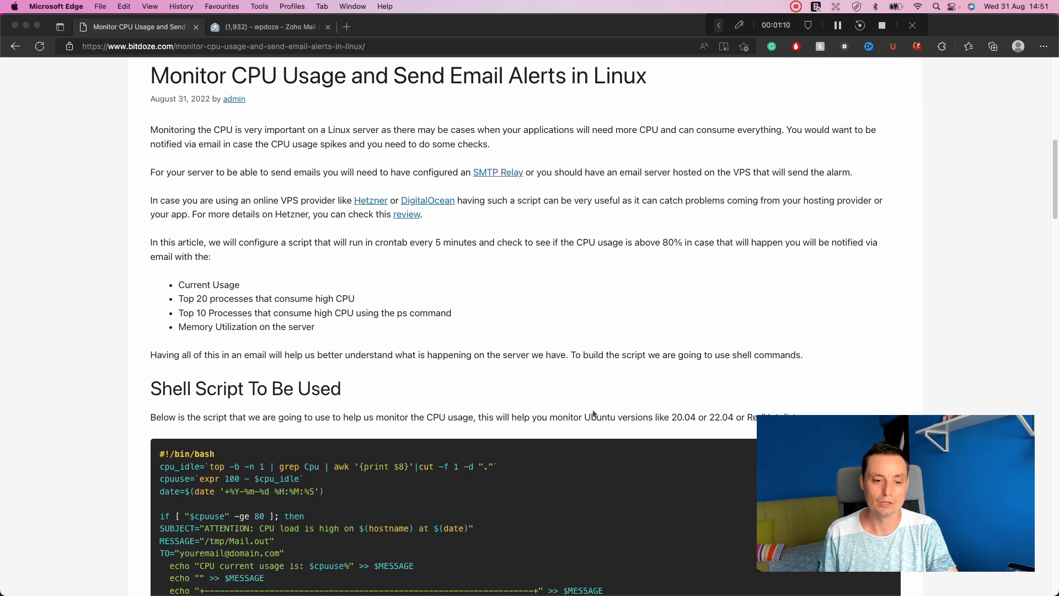
pyautogui.scroll(-3)
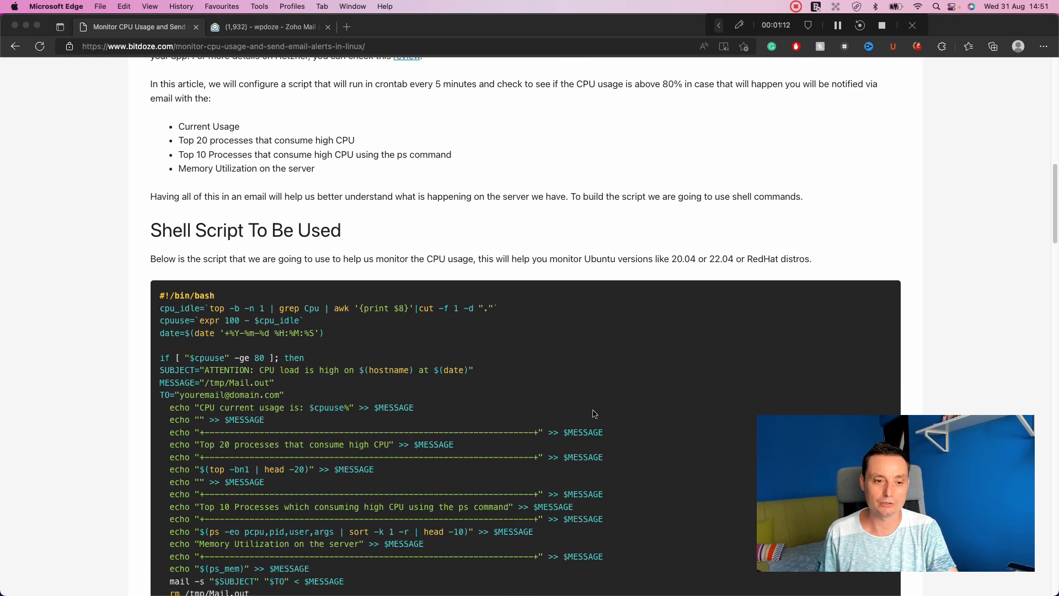
pyautogui.scroll(-3)
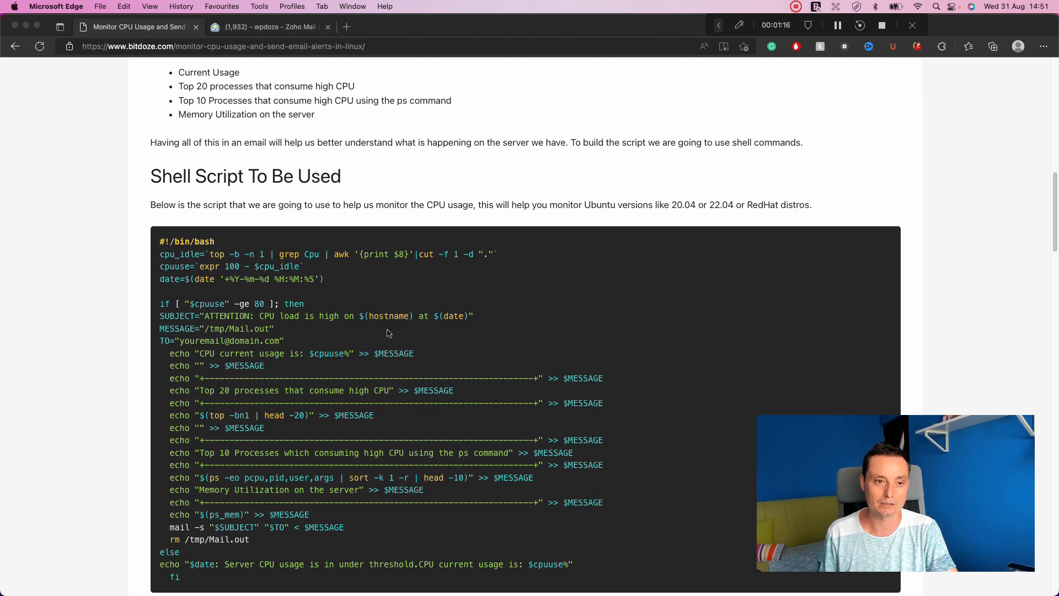
pyautogui.scroll(-3)
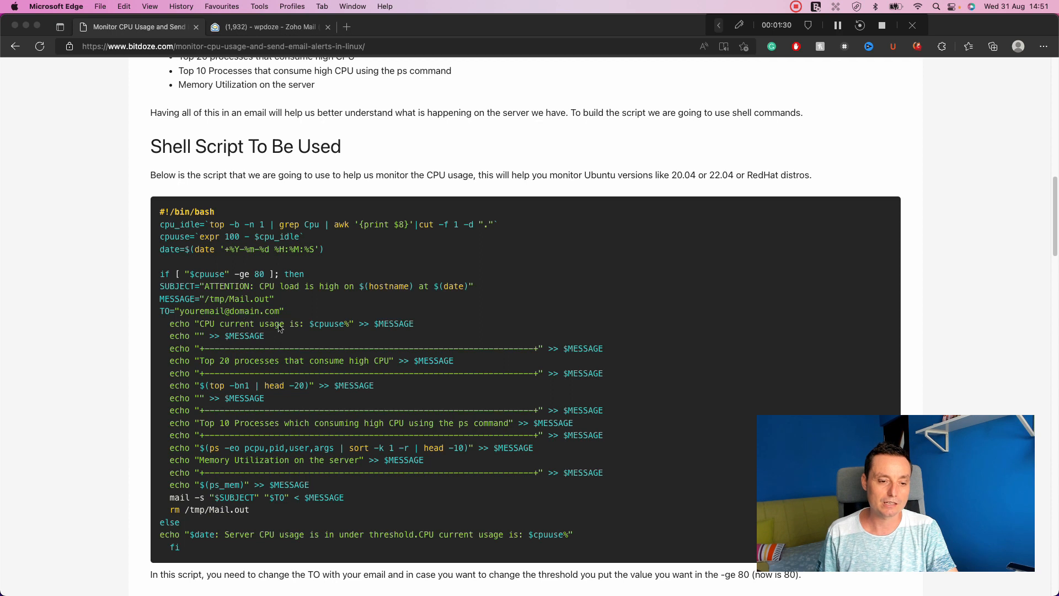
pyautogui.moveTo(331, 315)
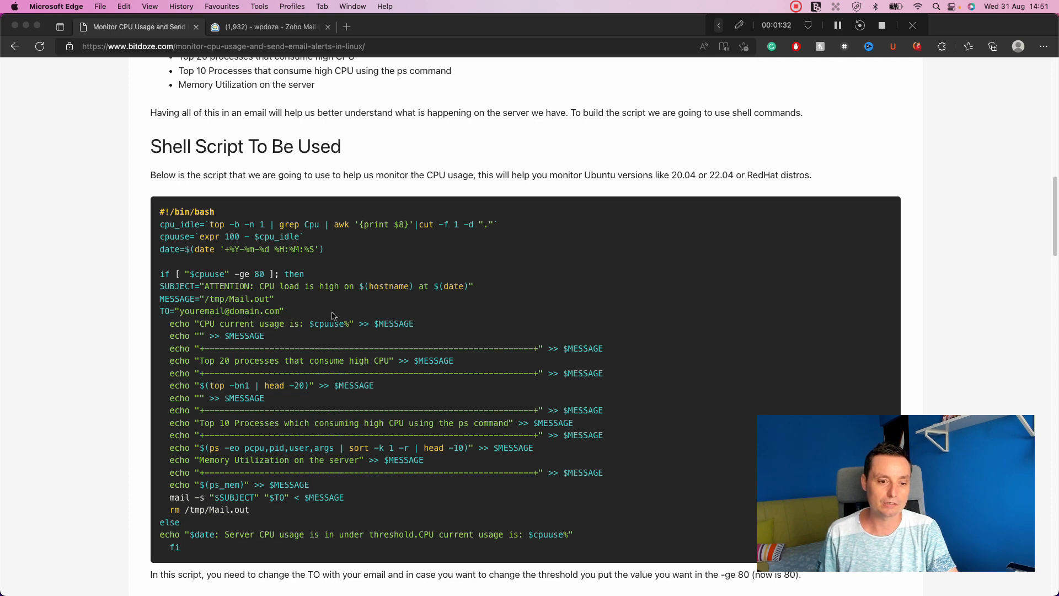
pyautogui.scroll(-3)
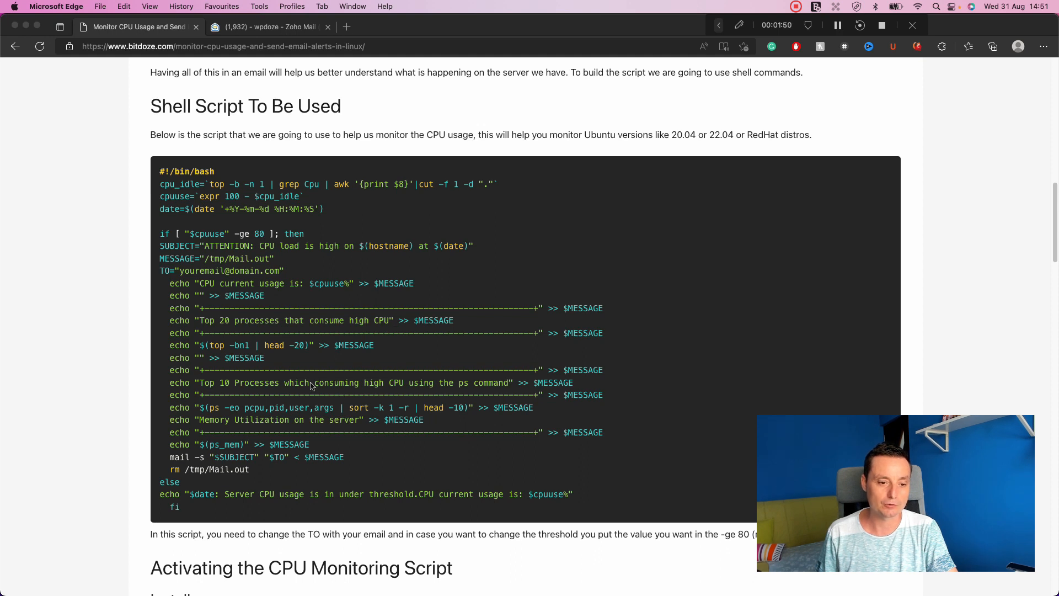
pyautogui.scroll(-3)
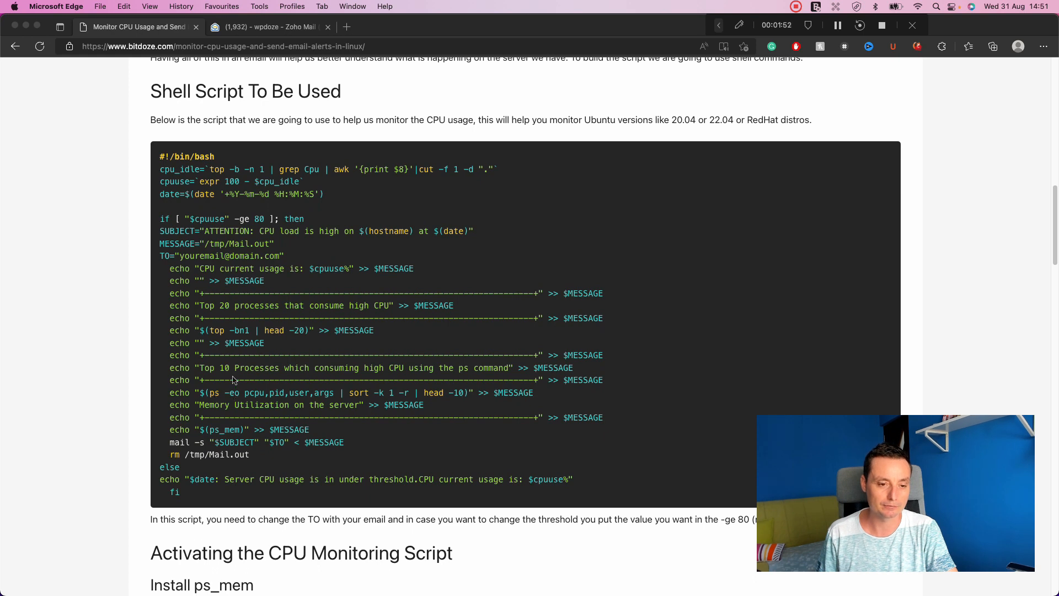
pyautogui.moveTo(283, 401)
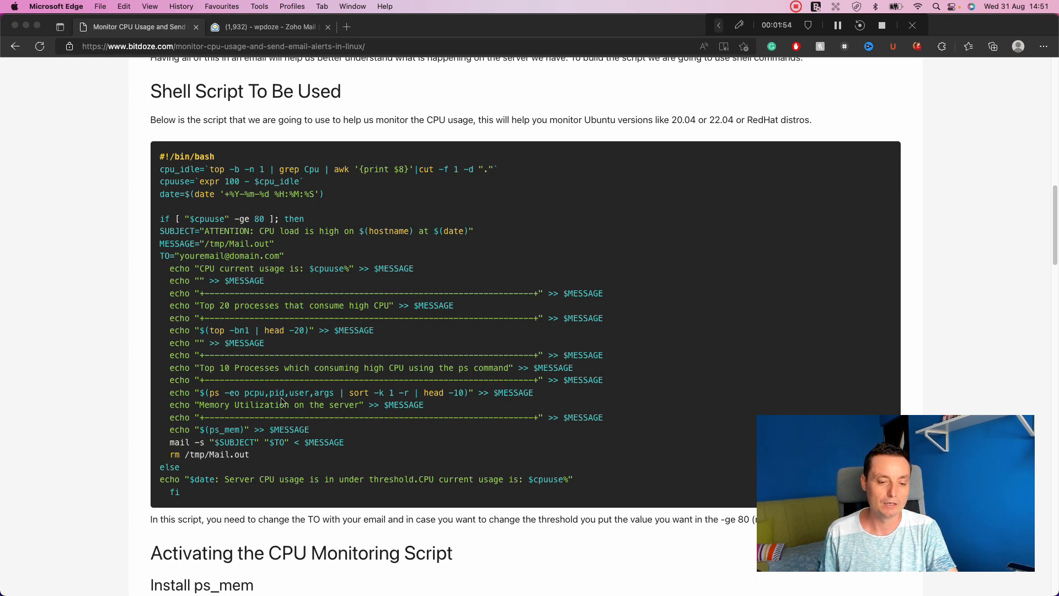
pyautogui.scroll(-3)
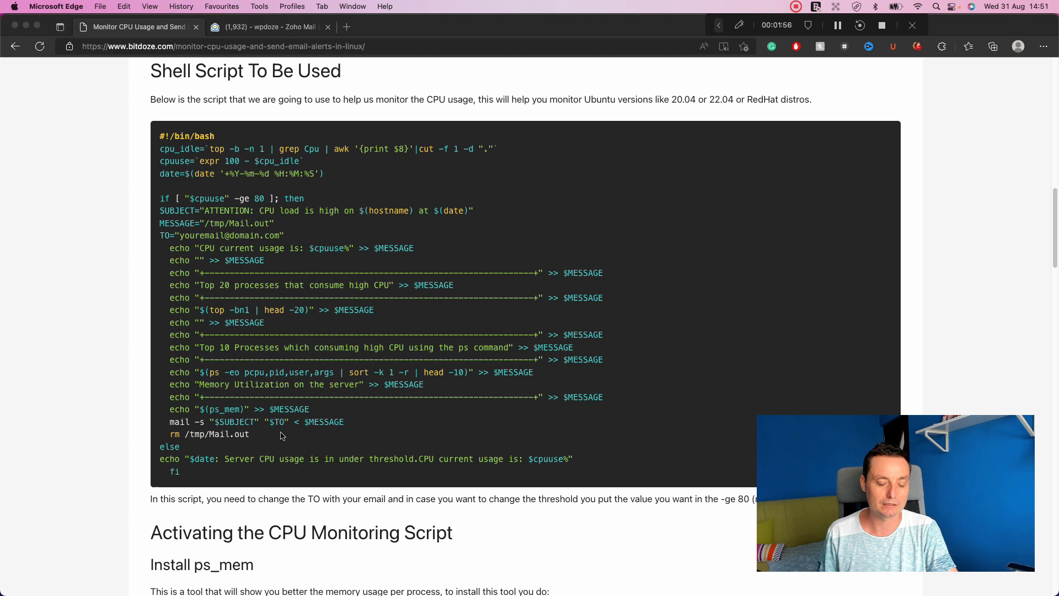
pyautogui.scroll(-3)
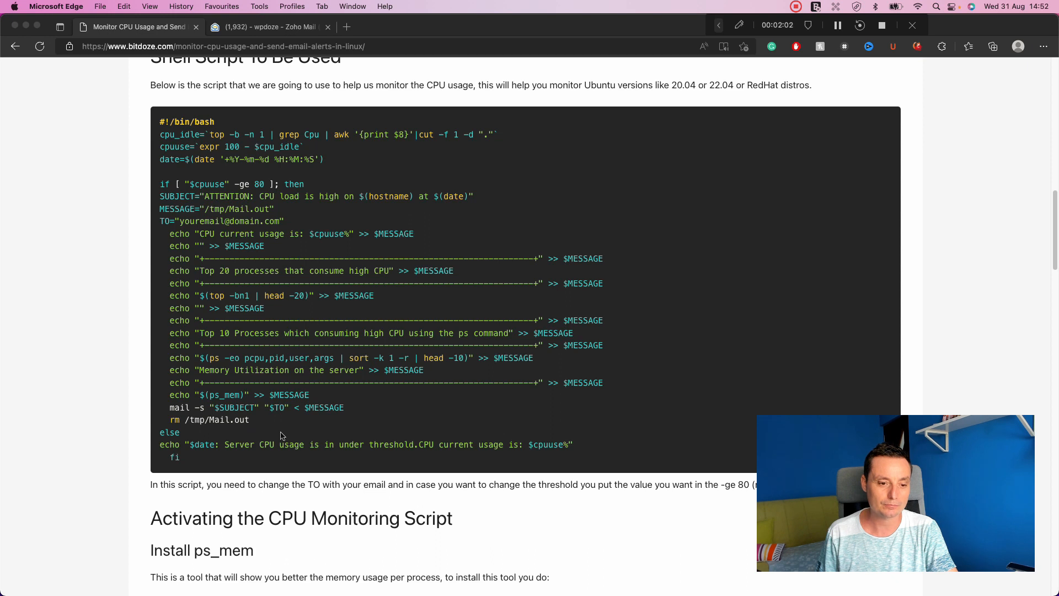
pyautogui.moveTo(218, 399)
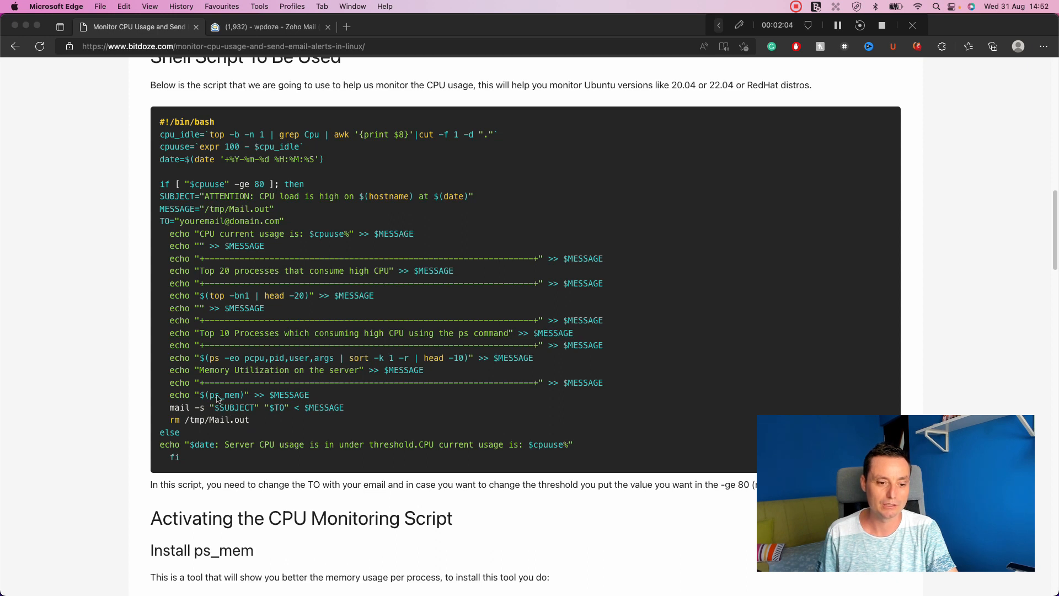
pyautogui.scroll(-3)
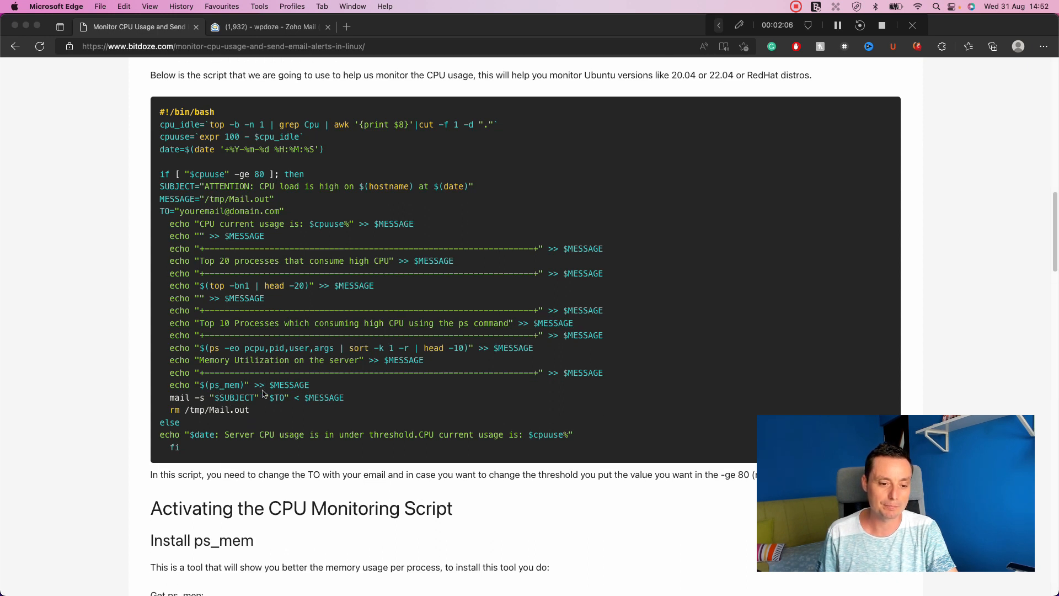
pyautogui.scroll(-3)
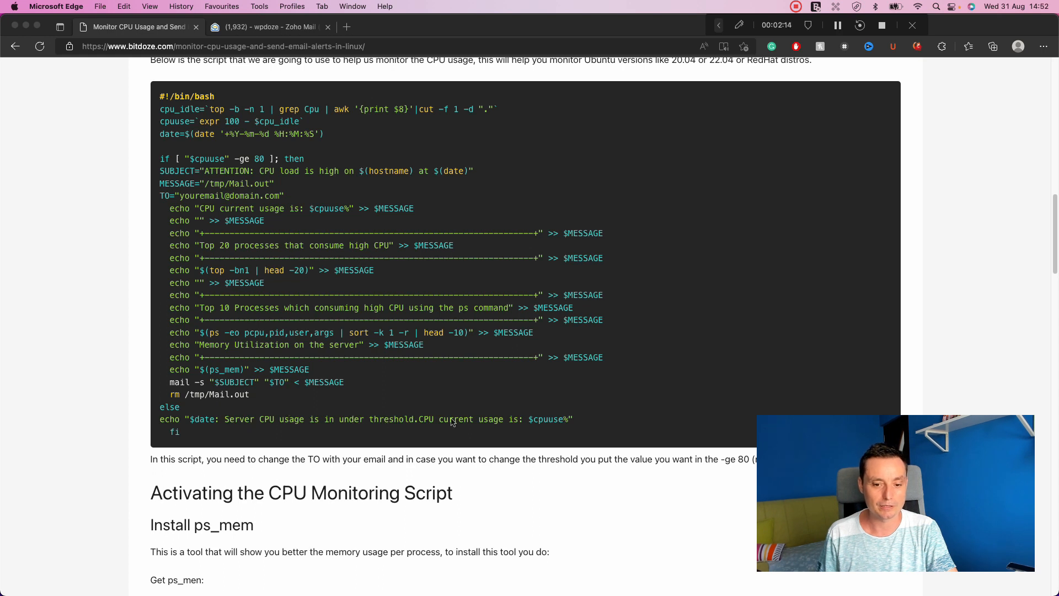
pyautogui.moveTo(451, 422)
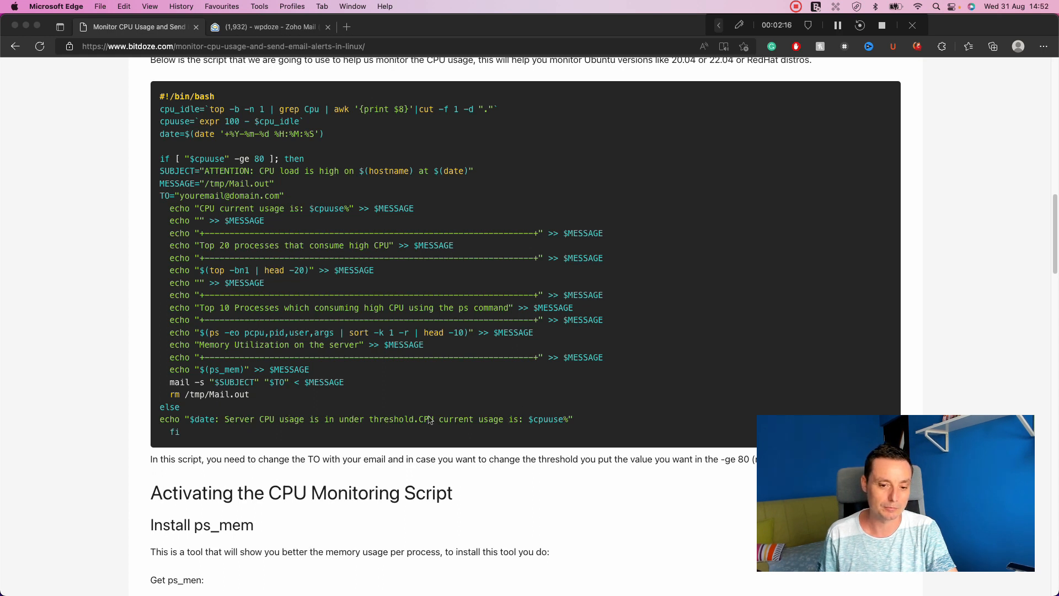
# Step: Scroll to Install ps_mem and select the sudo wget ps_mem command
pyautogui.scroll(-3)
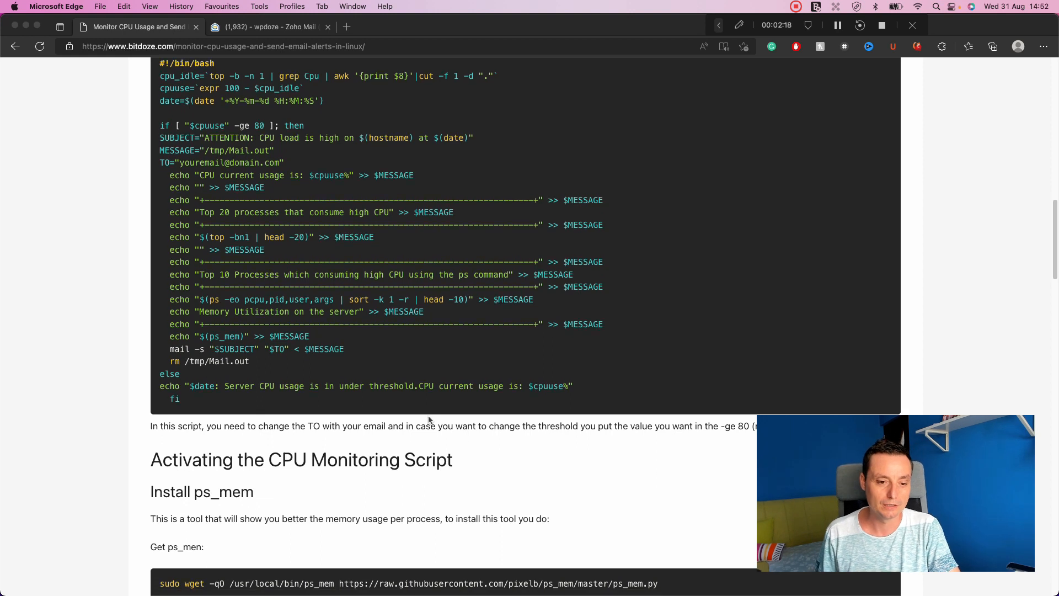
pyautogui.scroll(-3)
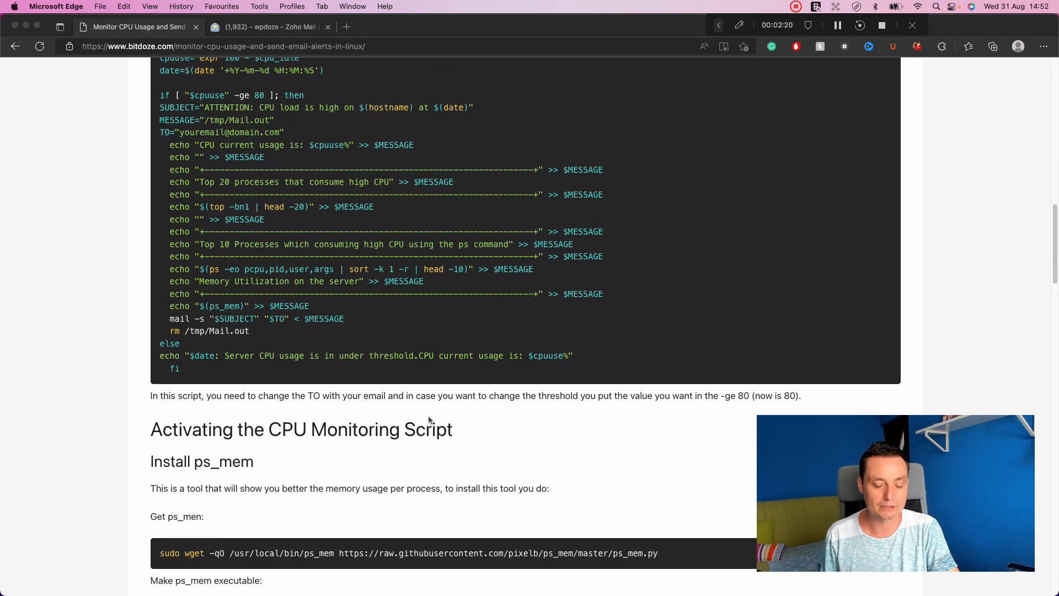
pyautogui.scroll(-3)
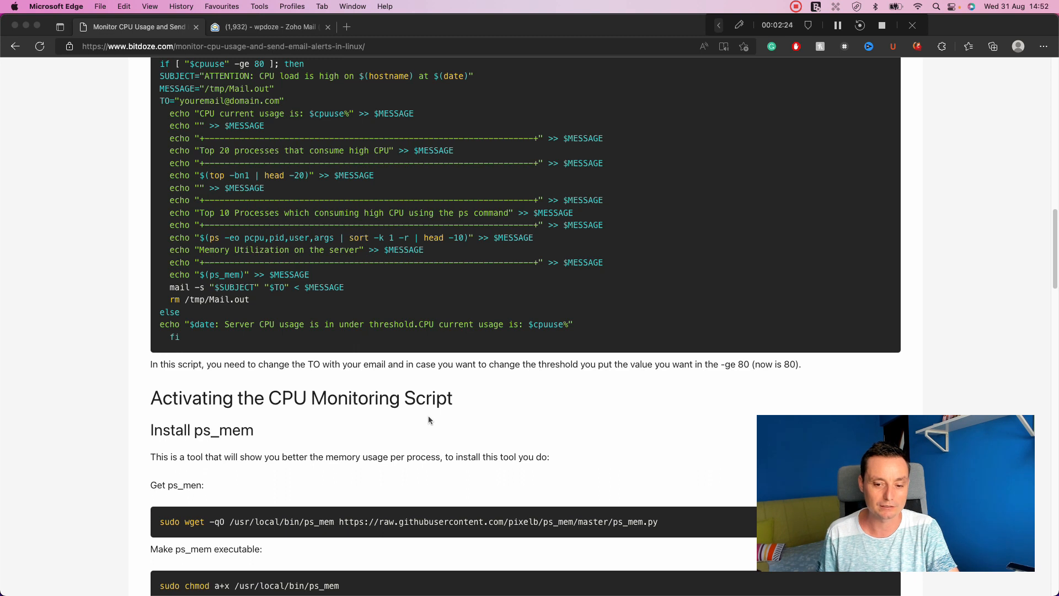
pyautogui.scroll(-3)
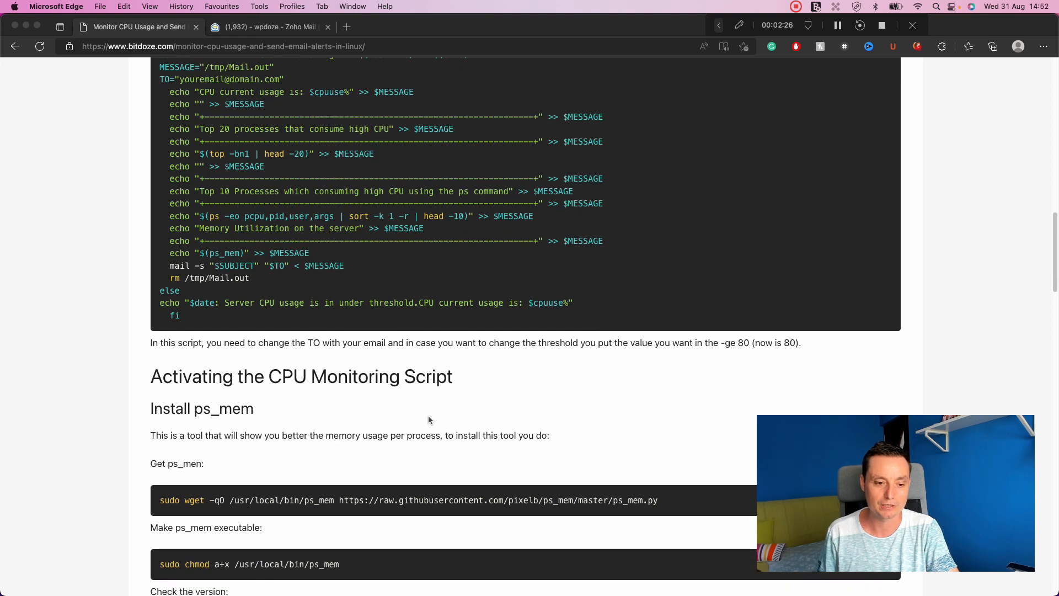
pyautogui.scroll(-3)
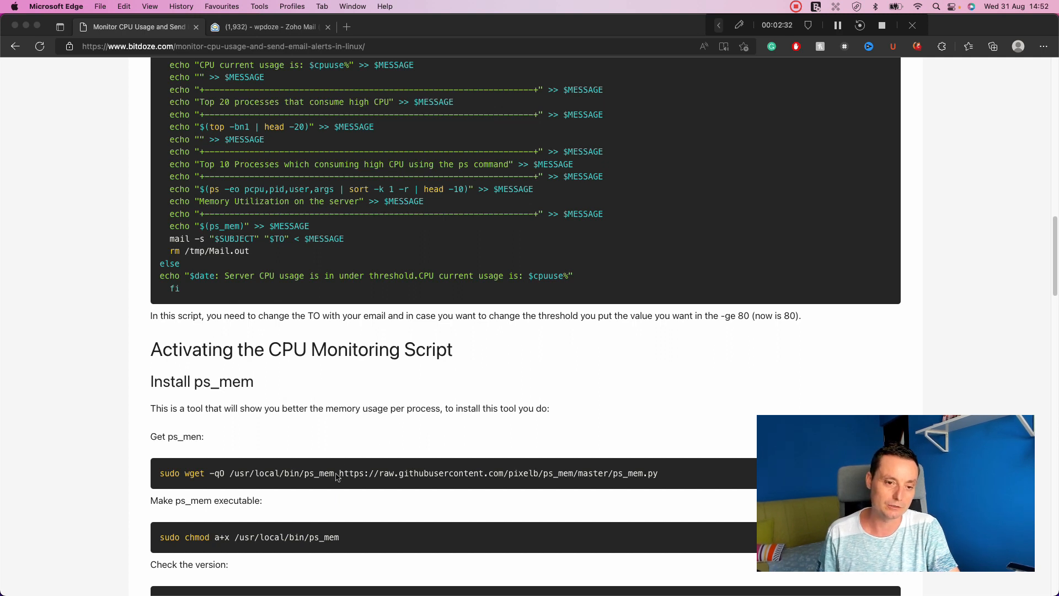
pyautogui.tripleClick(406, 473)
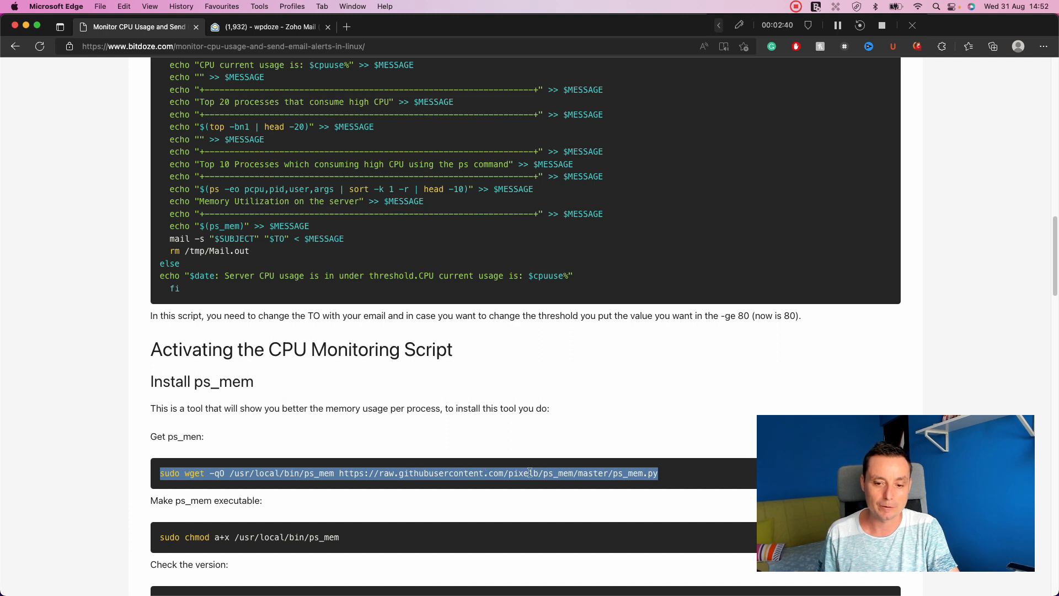
pyautogui.moveTo(659, 479)
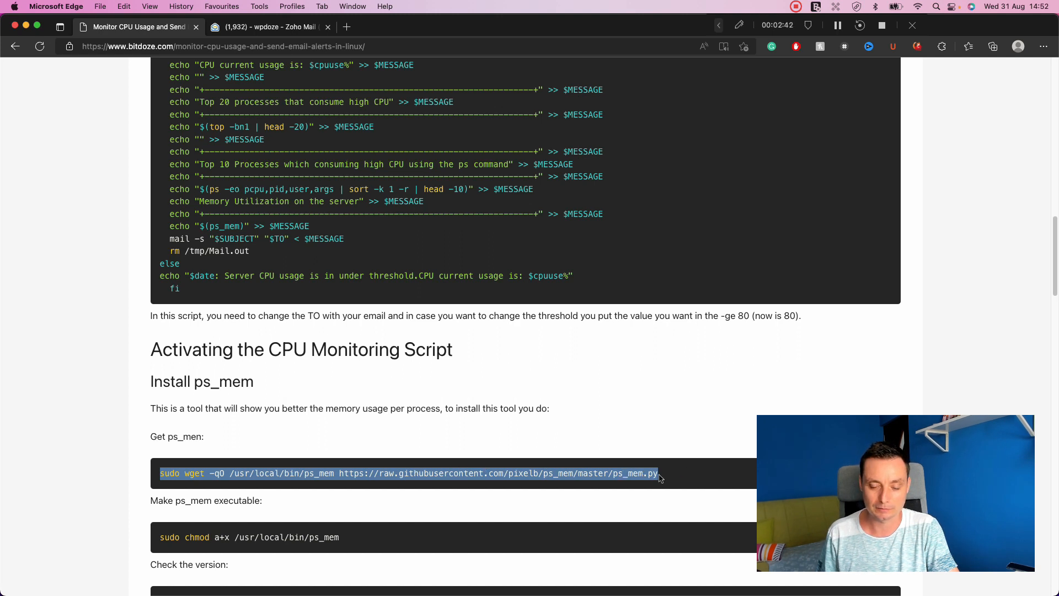
pyautogui.moveTo(369, 488)
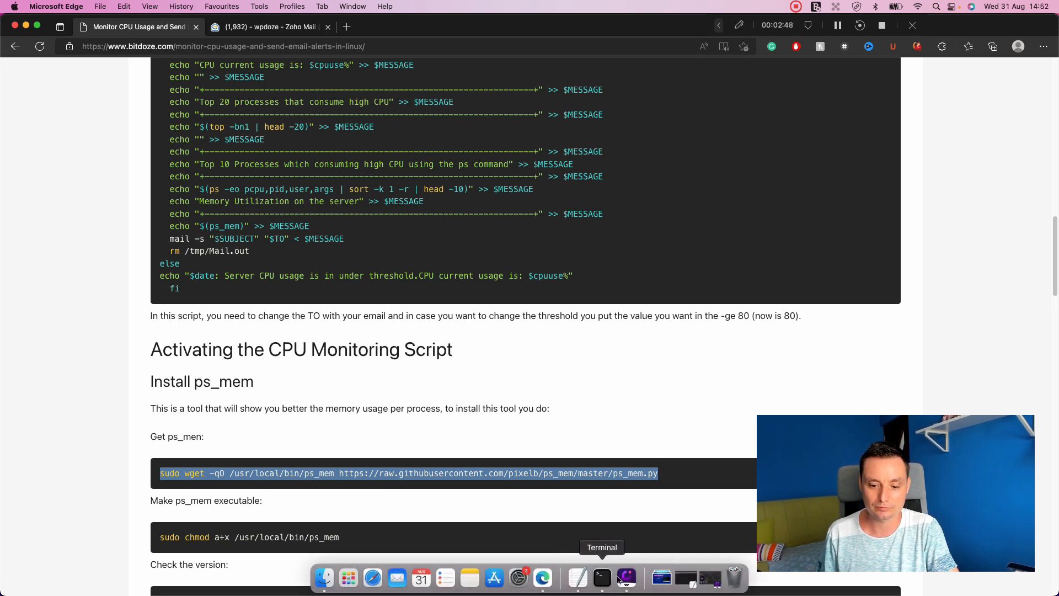
# Step: Paste and run the wget command that downloads ps_mem into /usr/local/bin
pyautogui.click(625, 578)
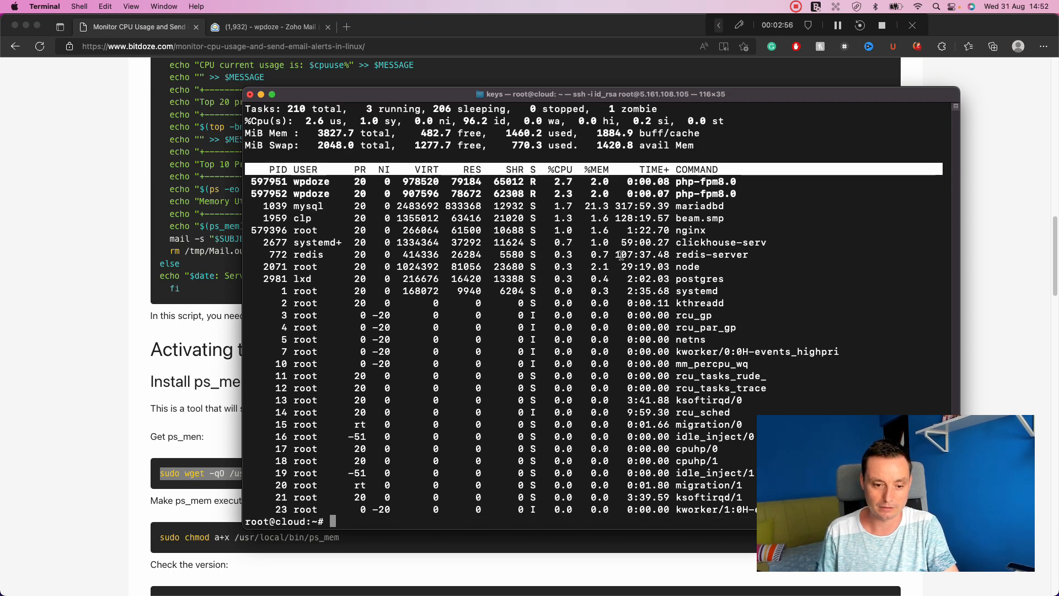
pyautogui.moveTo(768, 361)
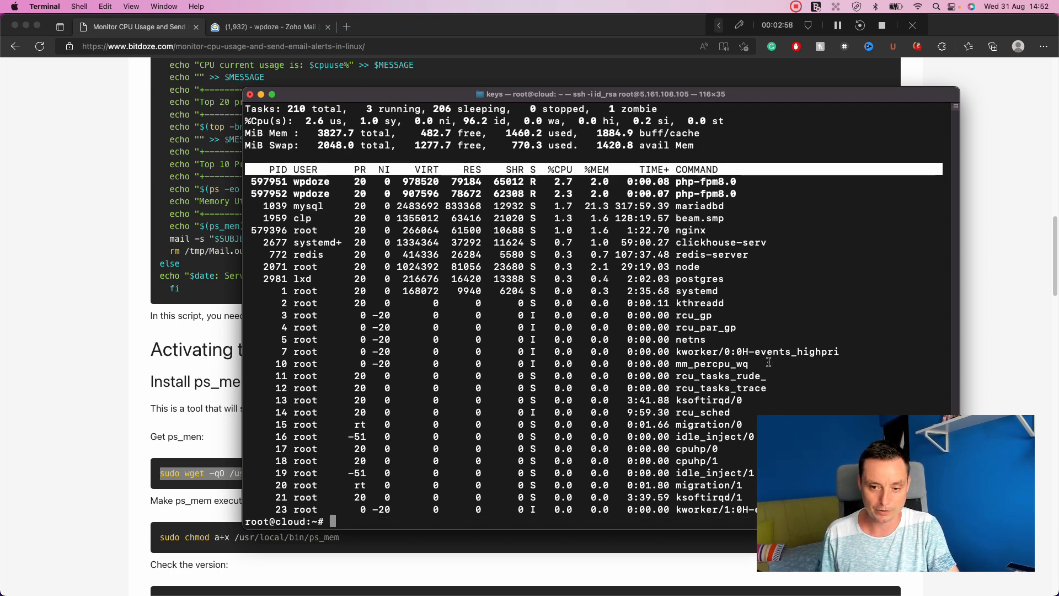
pyautogui.rightClick(768, 363)
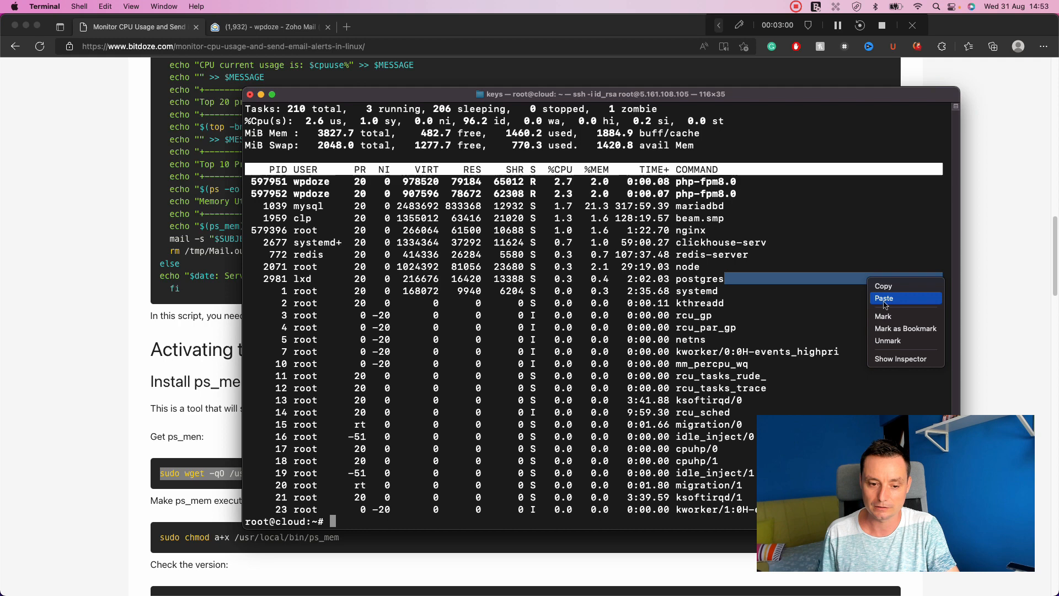
pyautogui.click(884, 298)
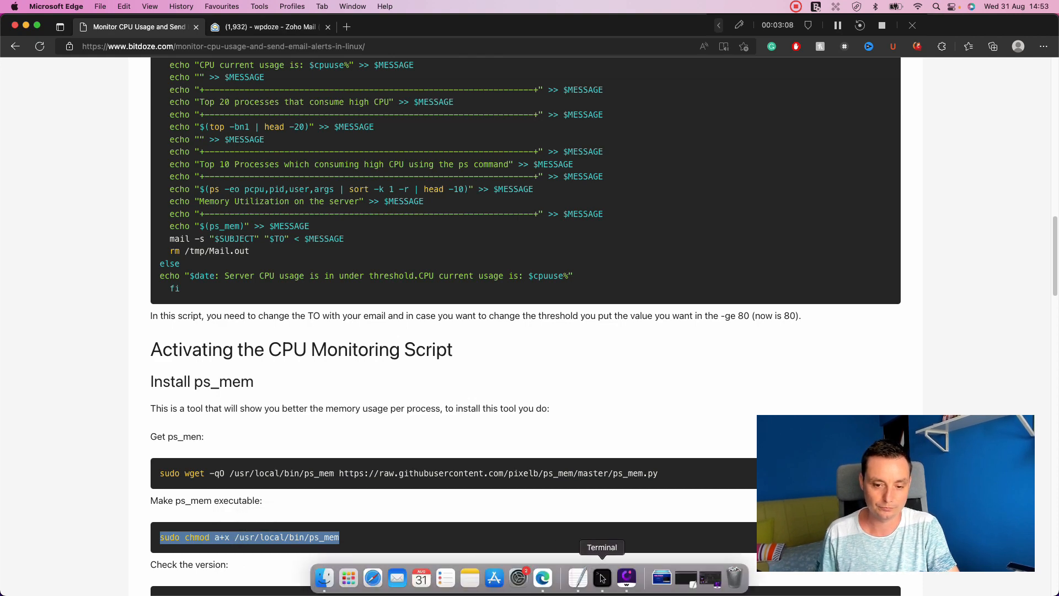
# Step: Make ps_mem executable and run ps_mem --version
pyautogui.click(601, 578)
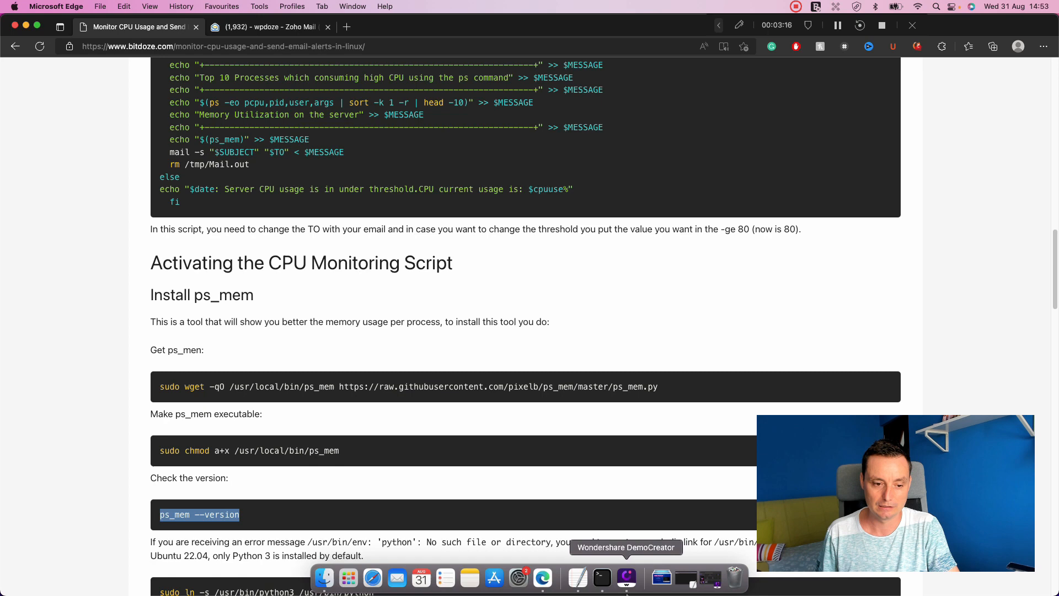
pyautogui.click(601, 577)
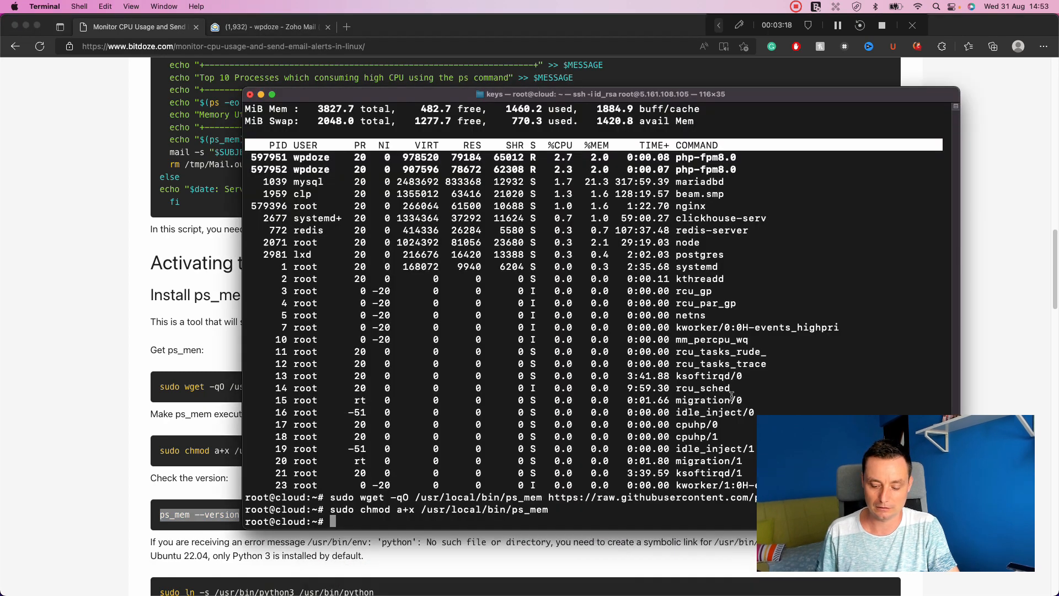
pyautogui.write('ps_mem --version')
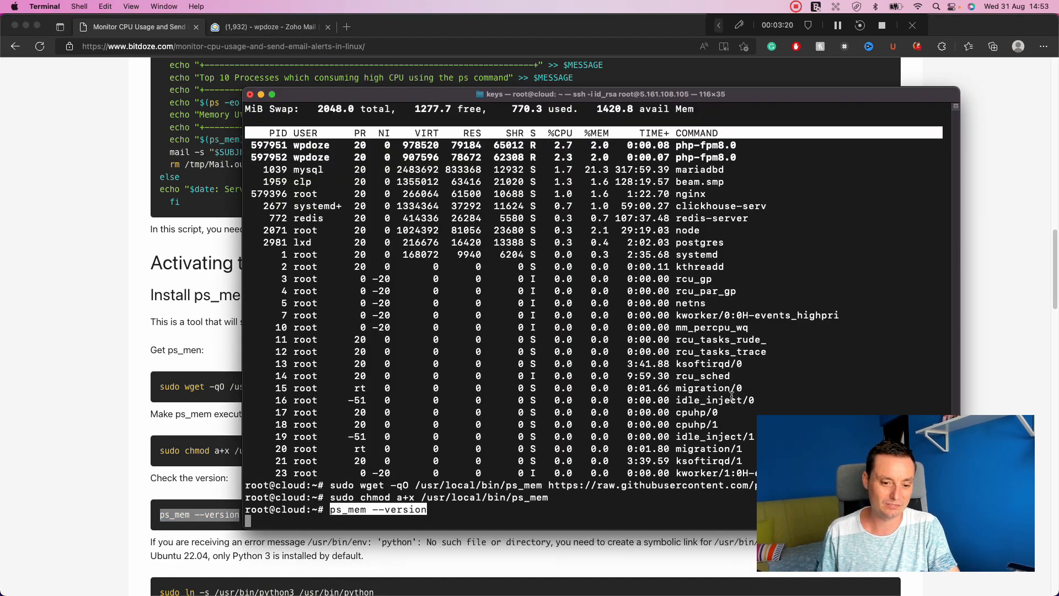
pyautogui.press('enter')
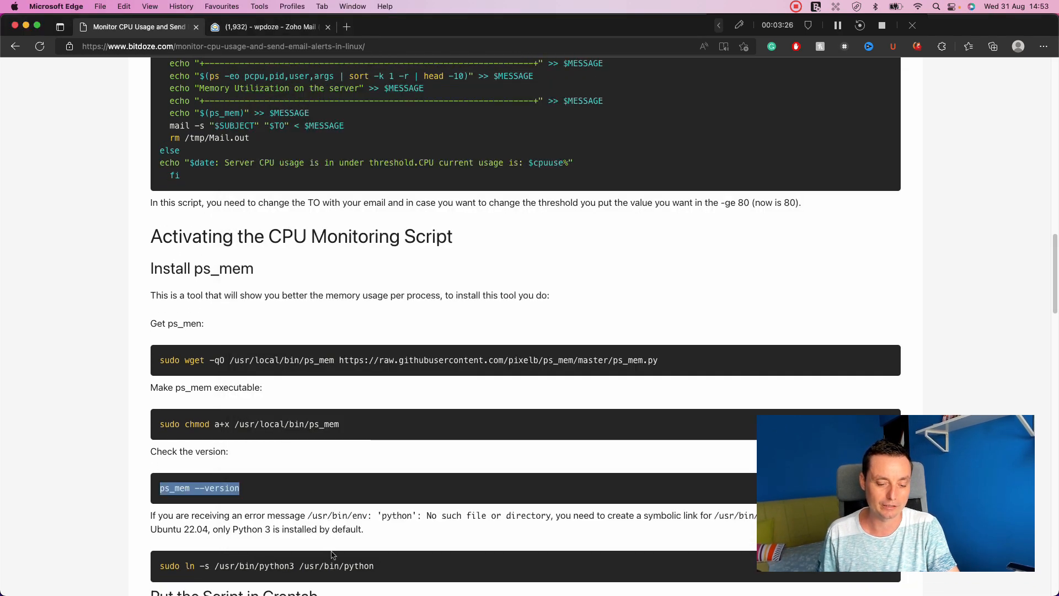
pyautogui.scroll(-3)
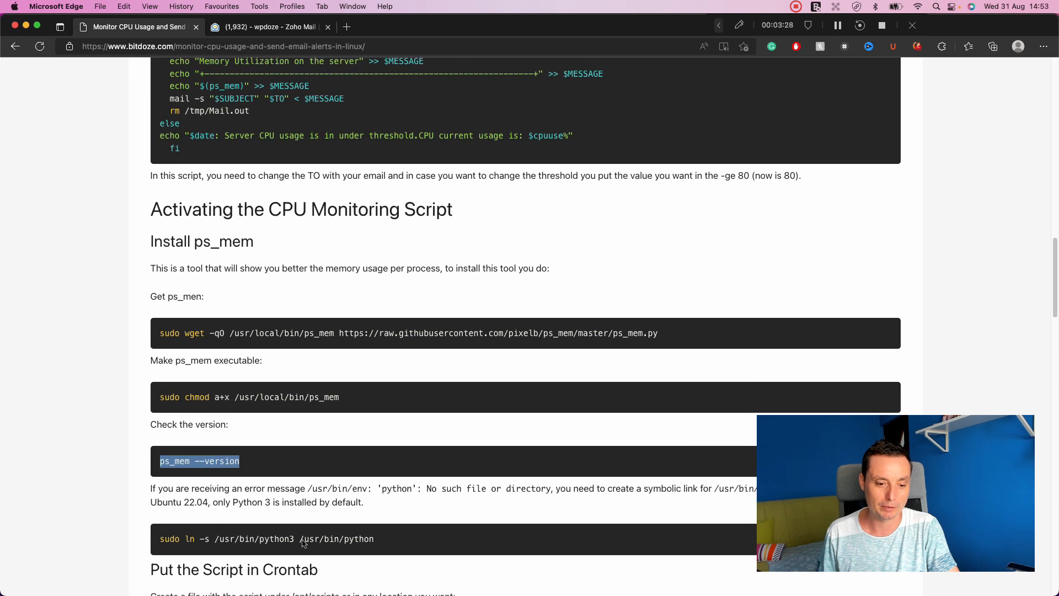
pyautogui.scroll(-3)
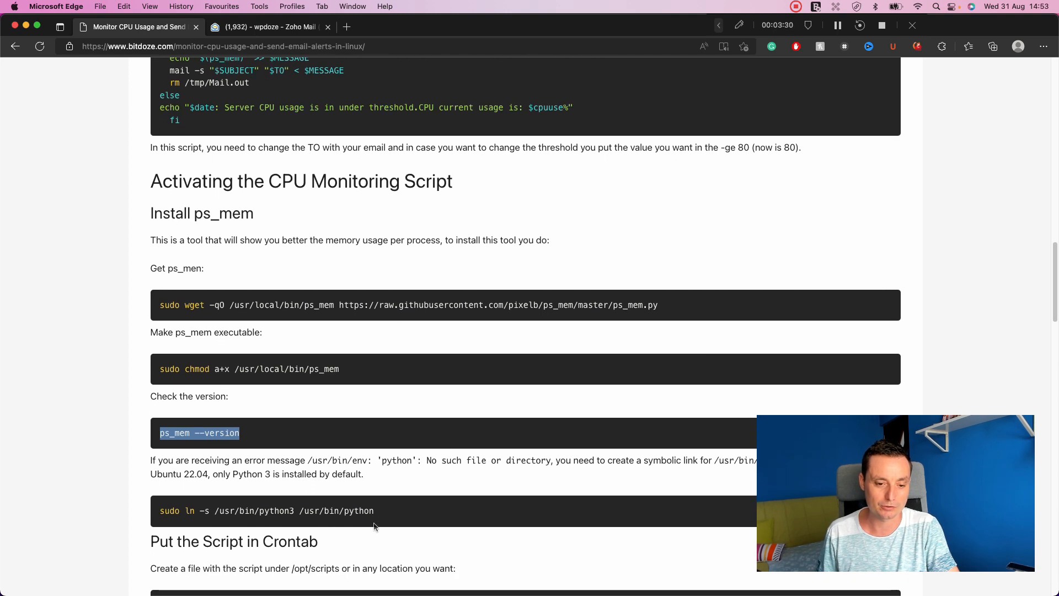
pyautogui.scroll(-3)
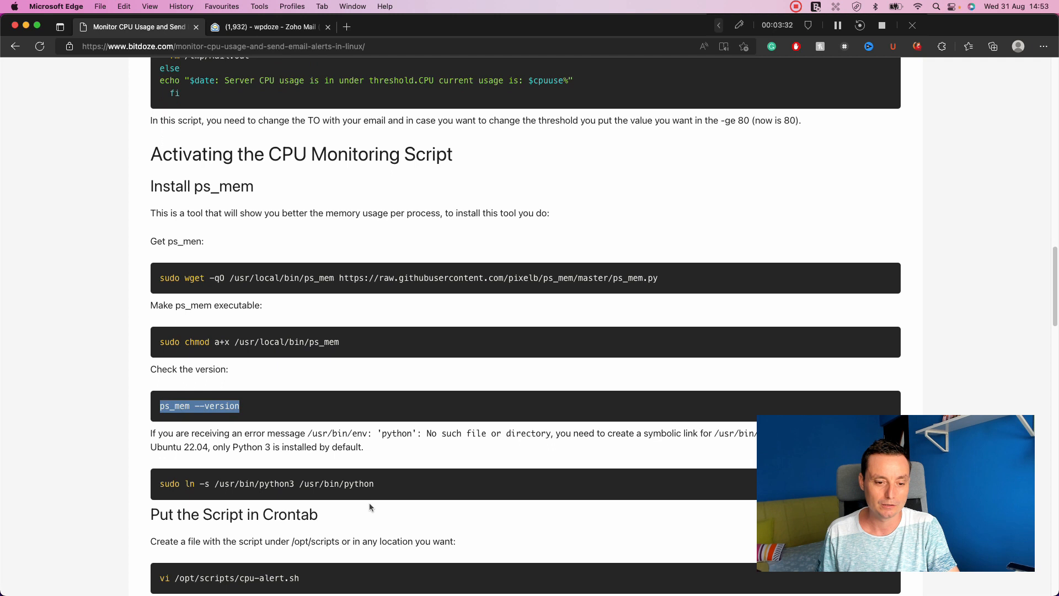
# Step: Scroll to Put the Script in Crontab and its vi /opt/scripts/cpu-alert.sh command
pyautogui.scroll(-3)
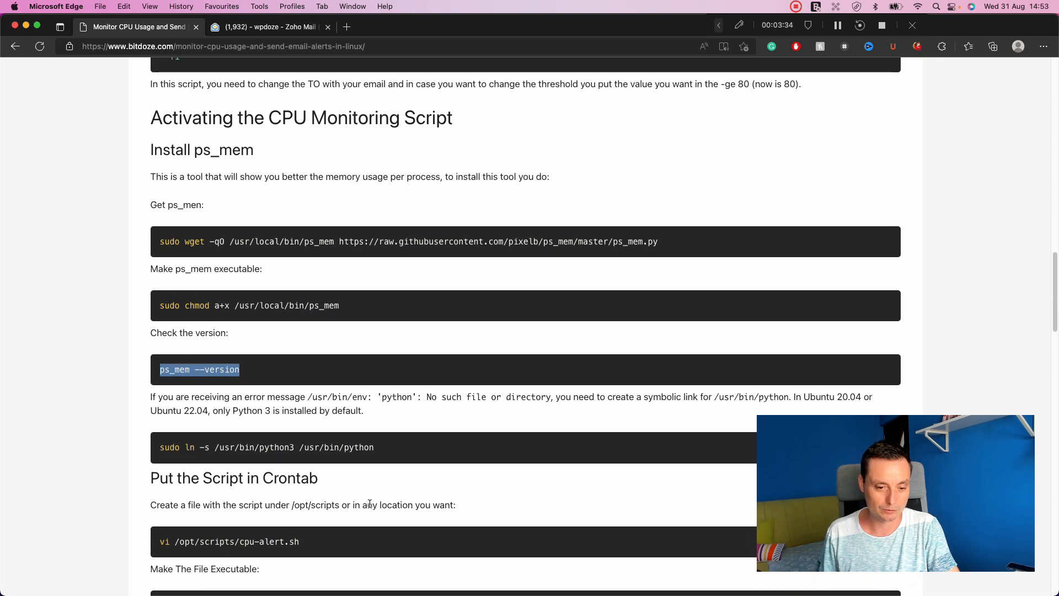
pyautogui.scroll(-3)
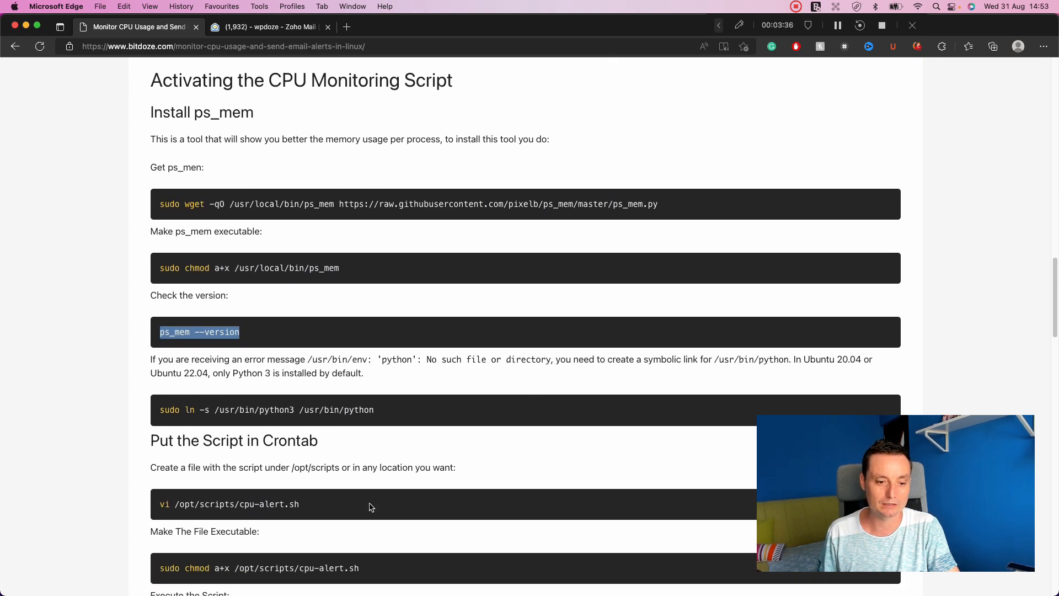
pyautogui.scroll(-3)
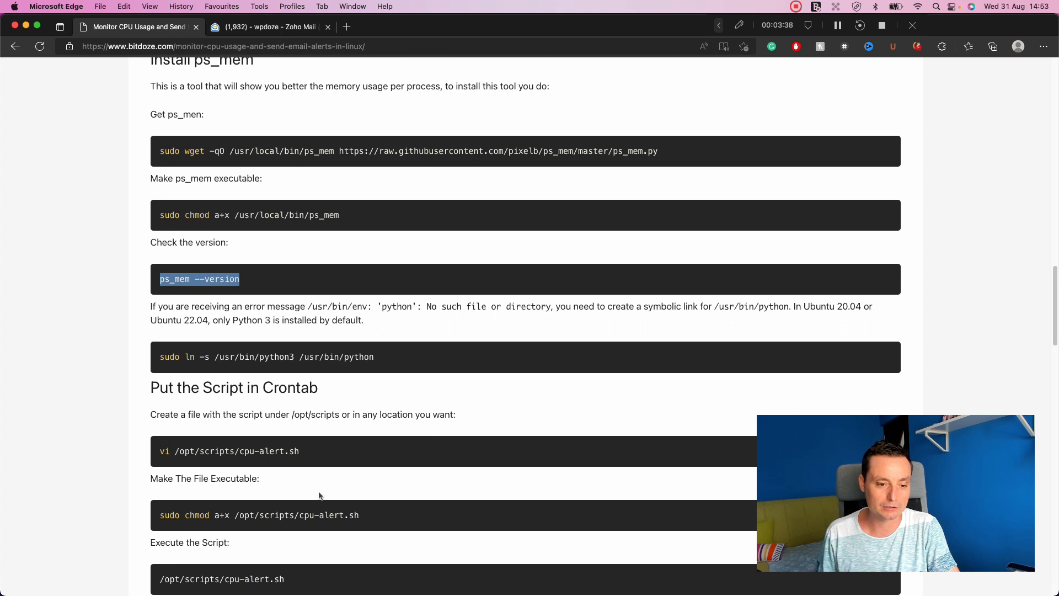
pyautogui.moveTo(332, 458)
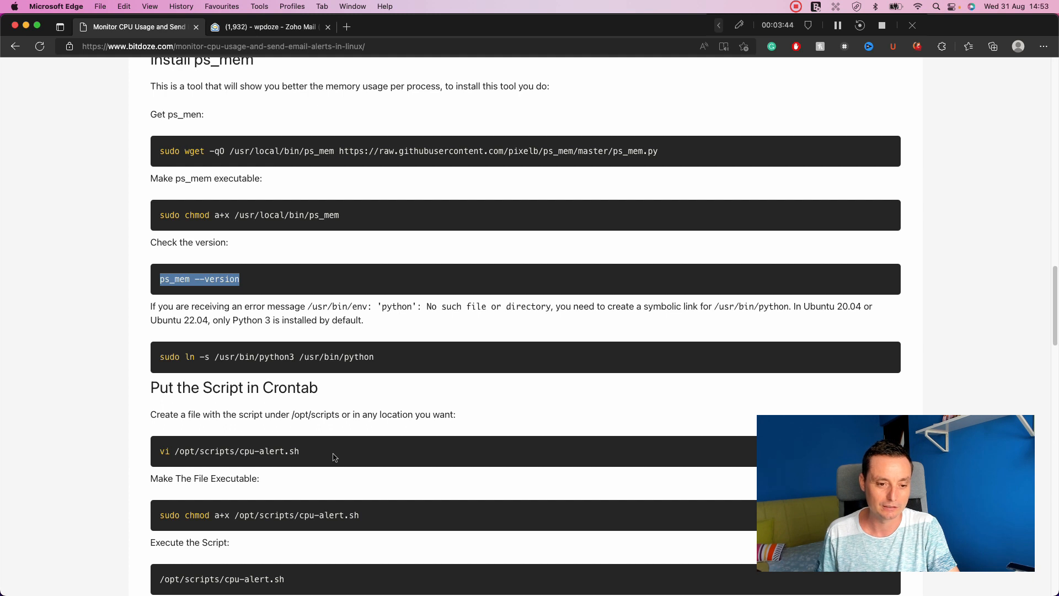
pyautogui.moveTo(291, 440)
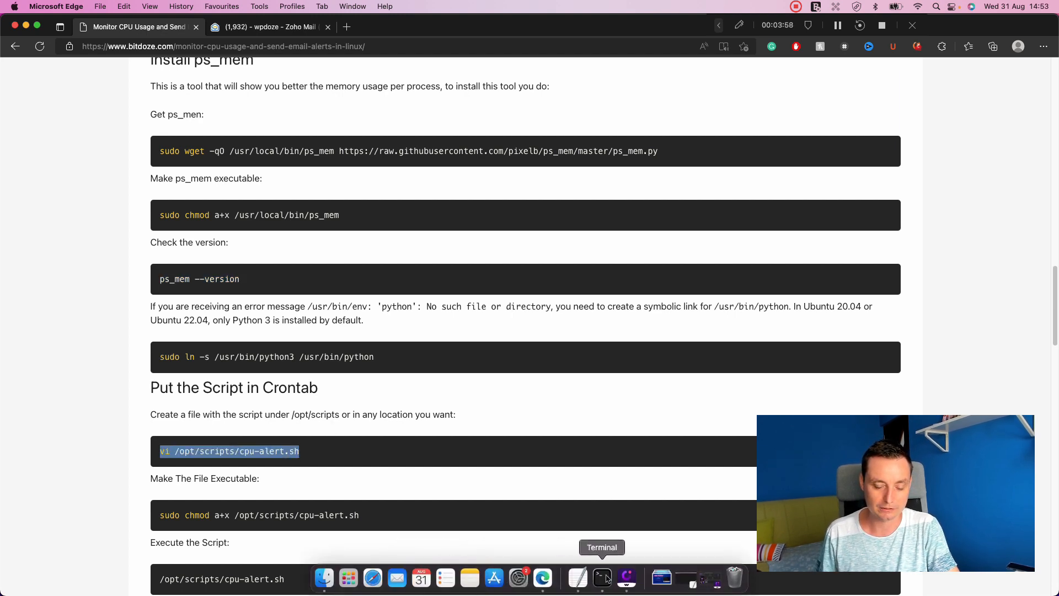
# Step: Go to /opt, list its contents, create a scripts folder and open cpu-alert.sh in vi
pyautogui.click(601, 578)
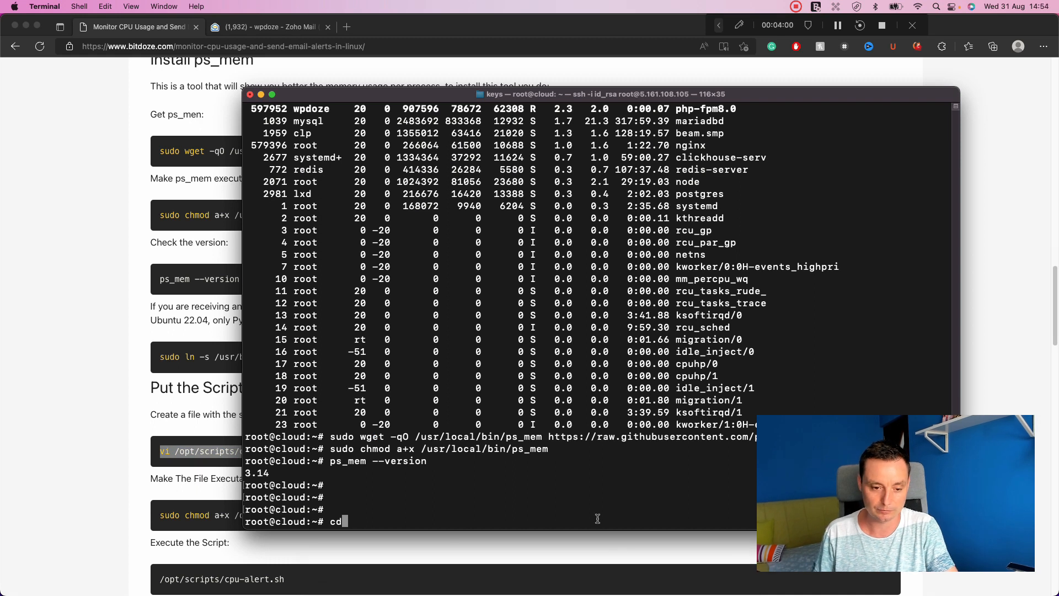
pyautogui.write('/opt')
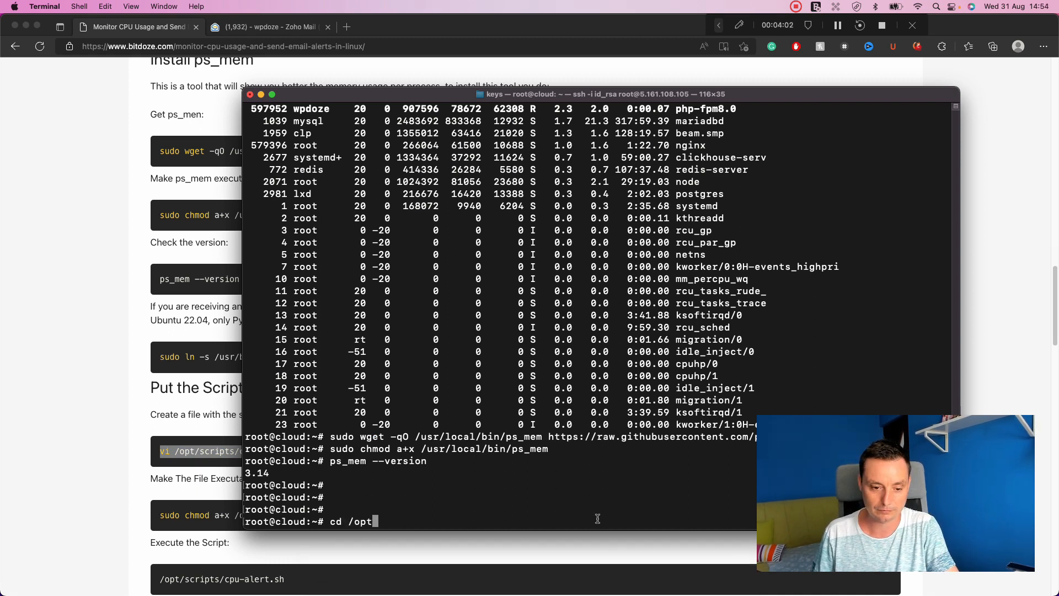
pyautogui.write('ls -ltr')
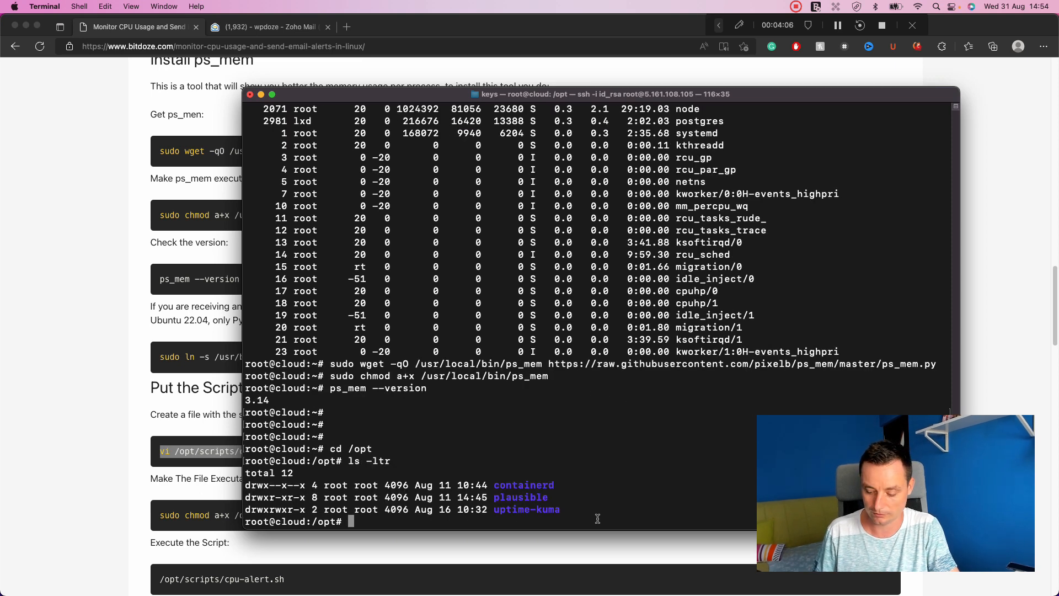
pyautogui.write('mk')
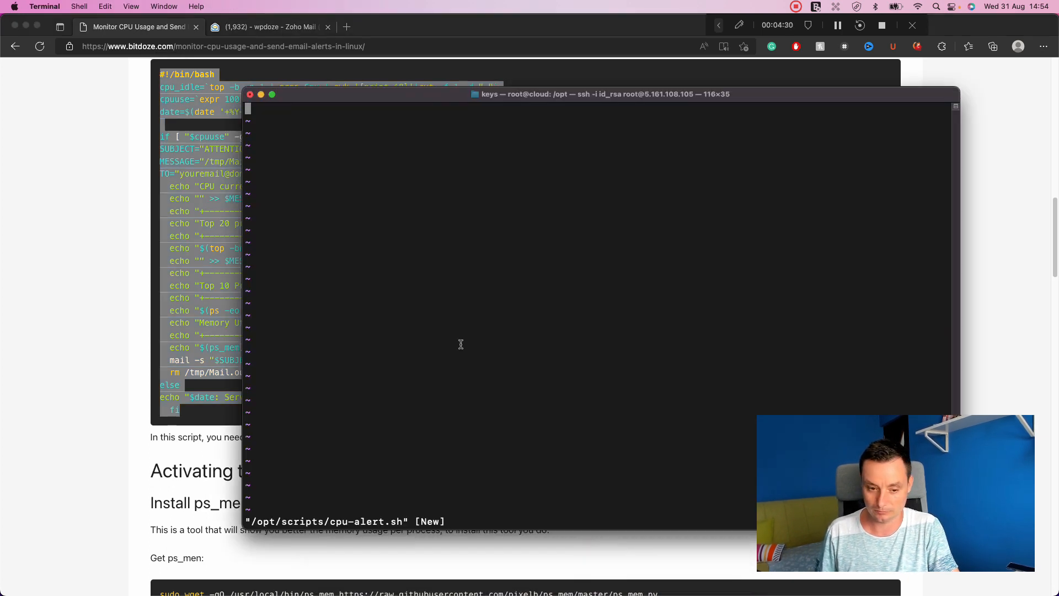
# Step: Insert the alert script, replace the TO address with the author's dragos address, and save with :wq
pyautogui.press('i')
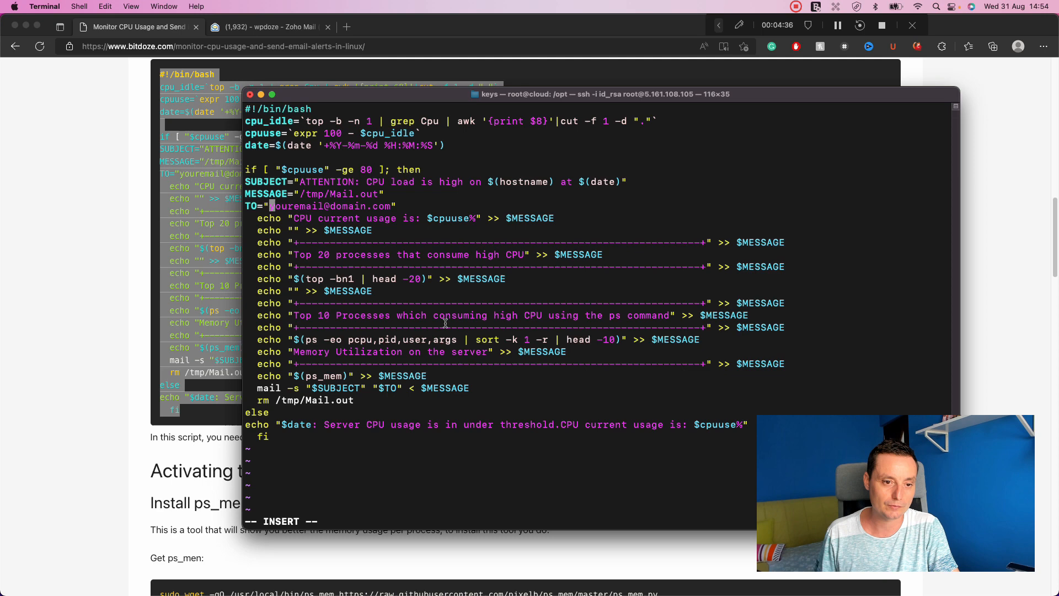
pyautogui.write('xxx')
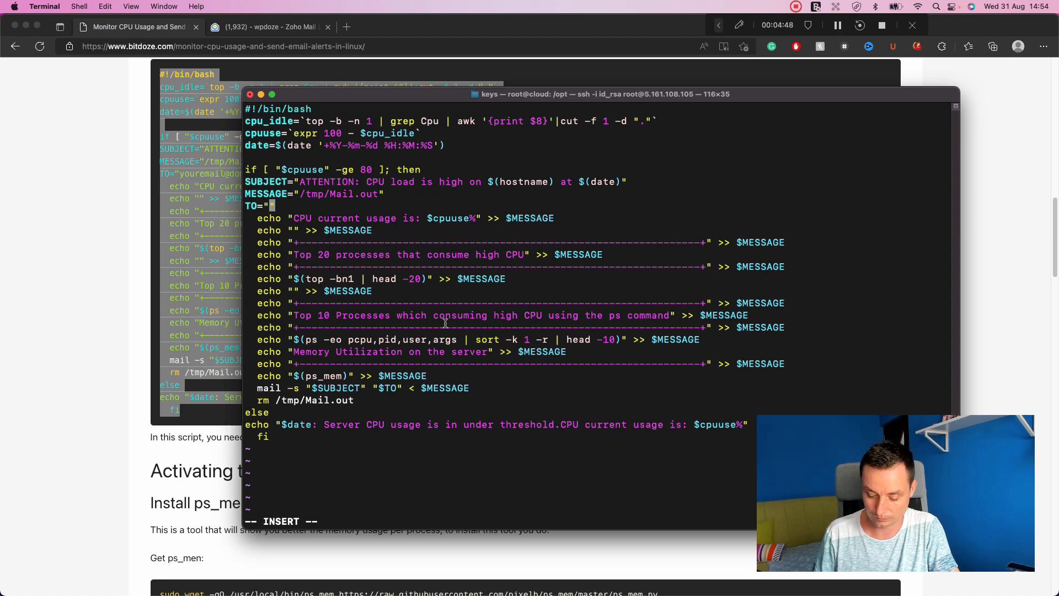
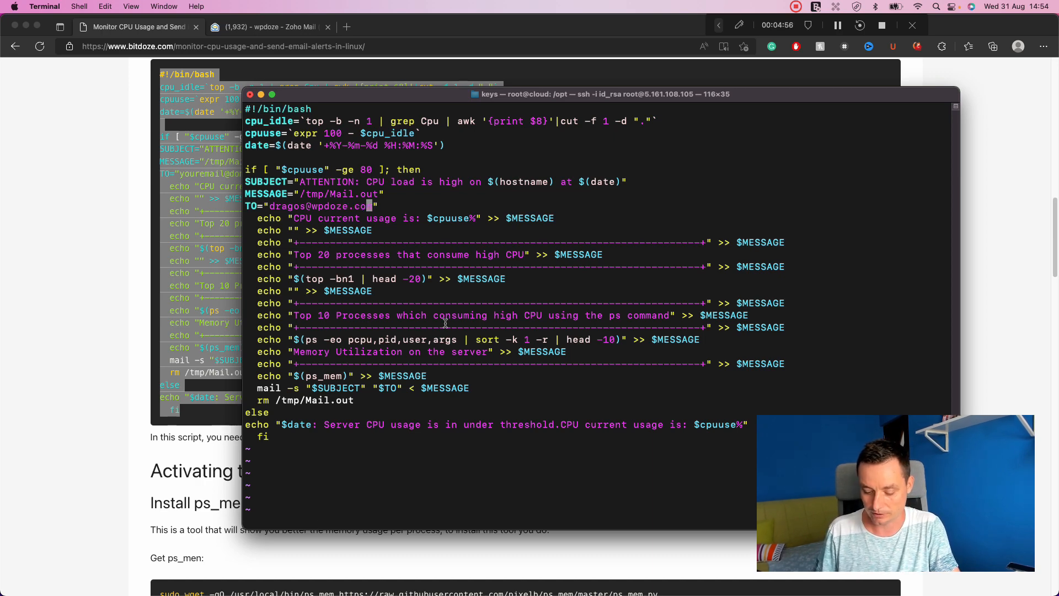
pyautogui.write(':wq')
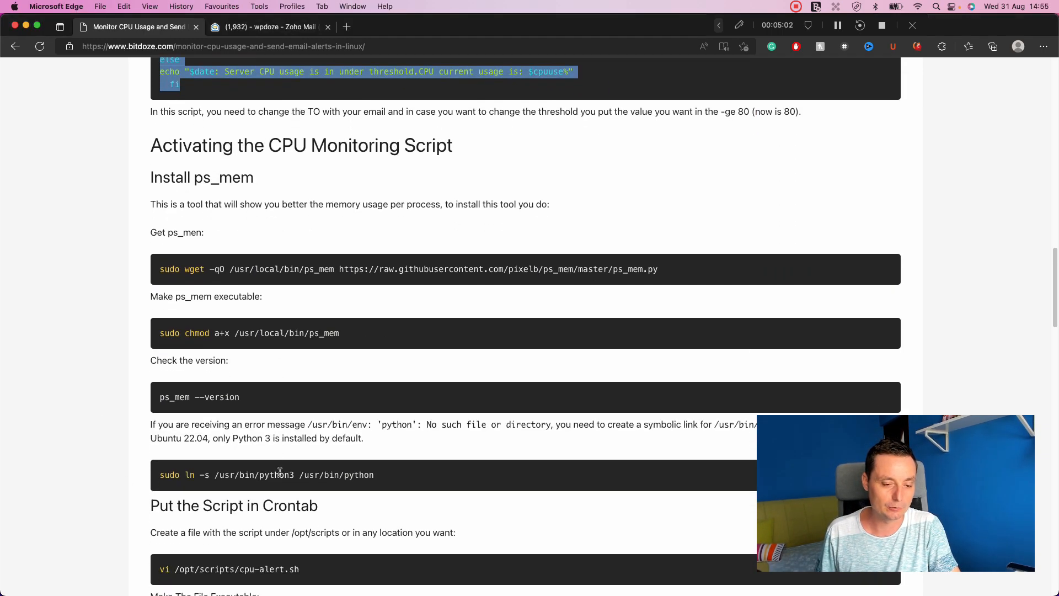
# Step: Run cpu-alert.sh, which reports CPU usage at 5%, under the threshold
pyautogui.scroll(-3)
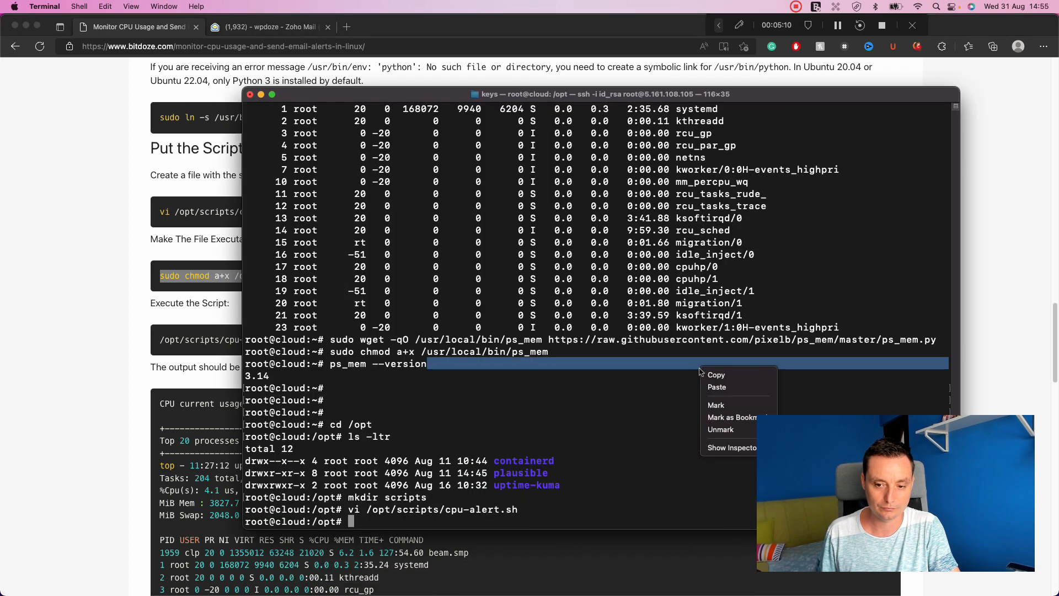
pyautogui.click(717, 386)
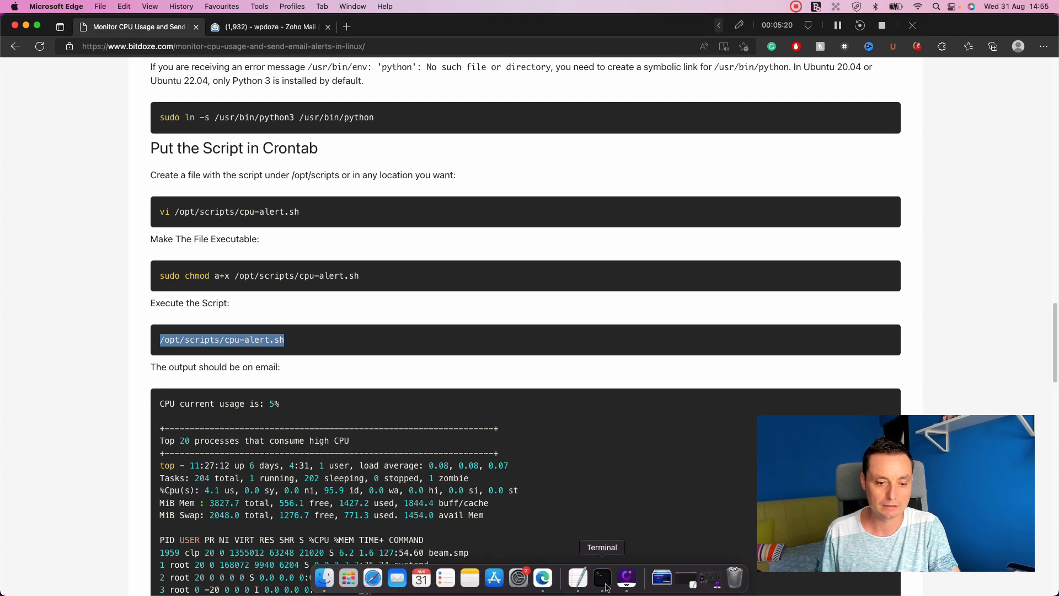
pyautogui.click(602, 578)
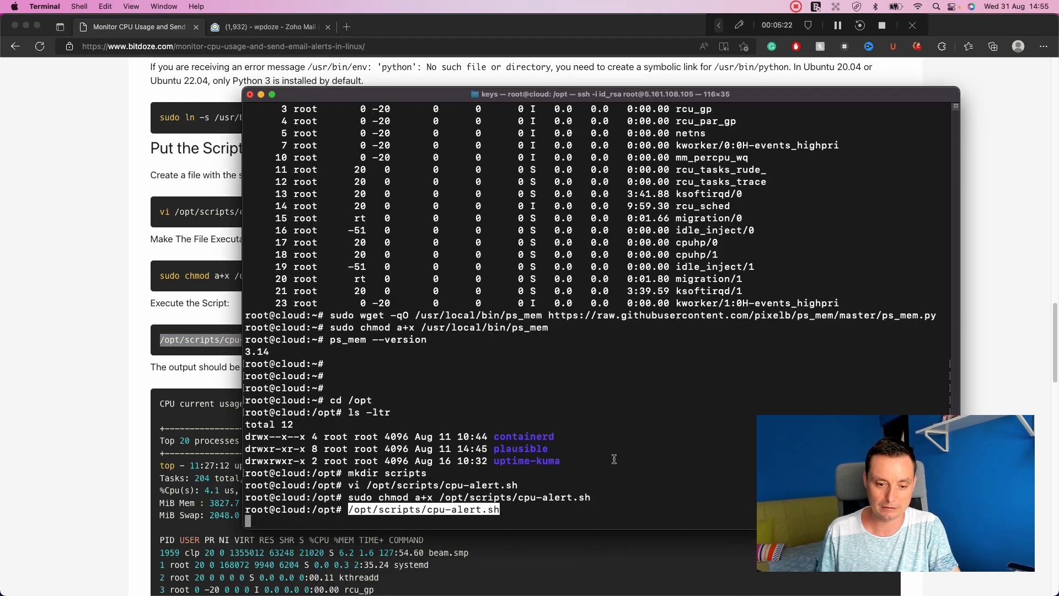
pyautogui.press('Return')
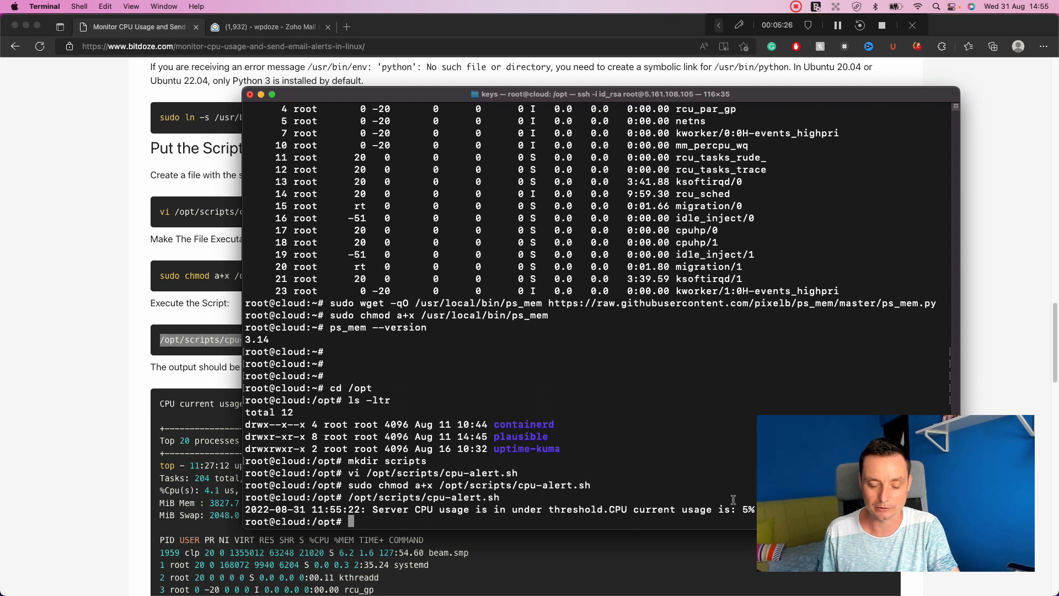
# Step: Make cpu-alert.sh executable with chmod a+x and reopen it in vi
pyautogui.write('sudo chmod a+x /opt/scripts/cpu-alert.sh')
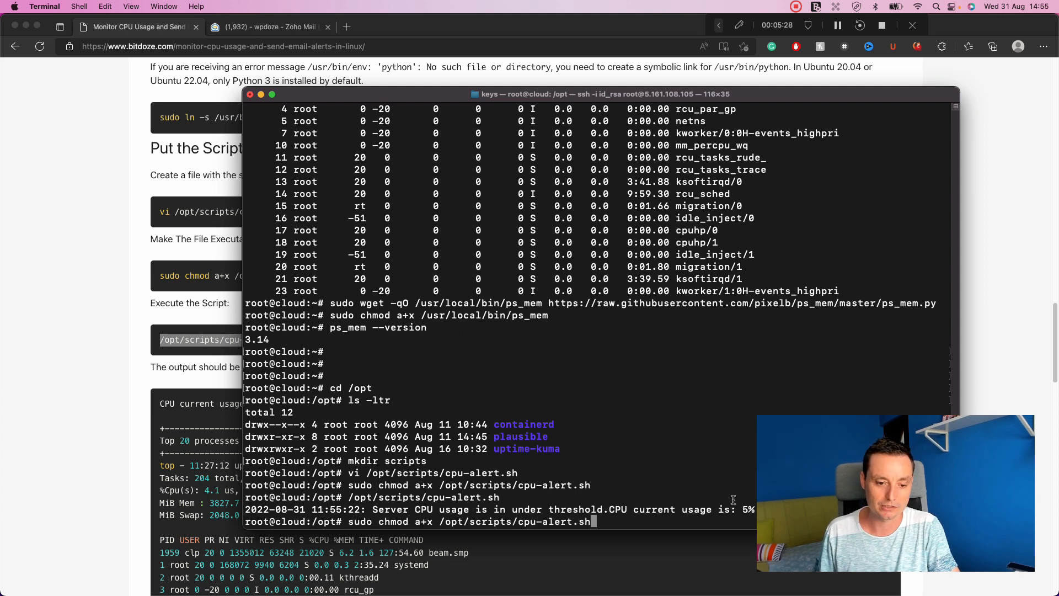
pyautogui.write('vi /opt/scripts/cpu-alert.sh')
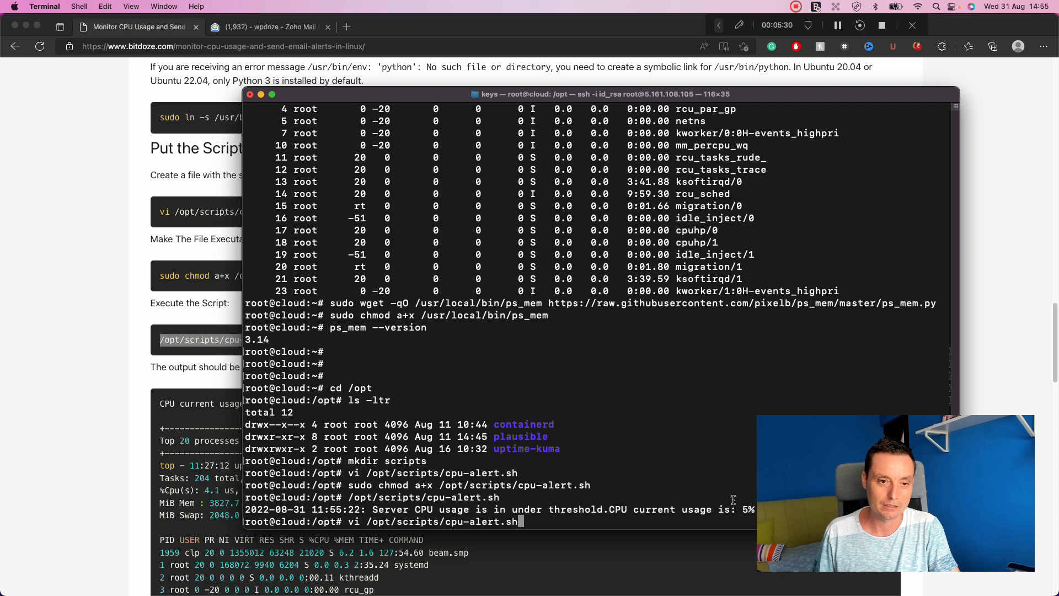
pyautogui.press('enter')
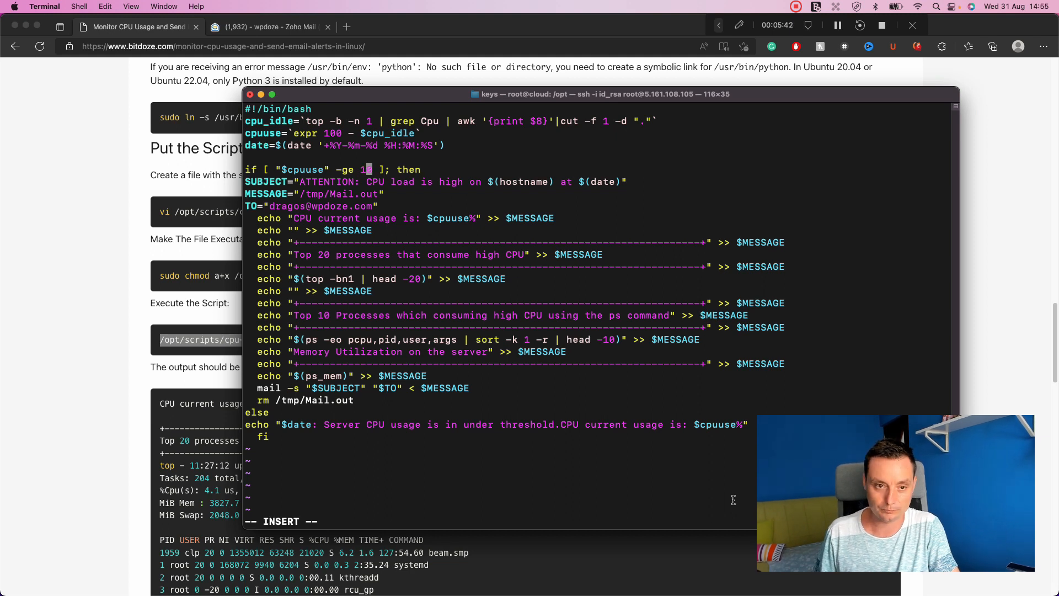
# Step: Change the -ge threshold value to 1 and save with :wq!
pyautogui.write('x0')
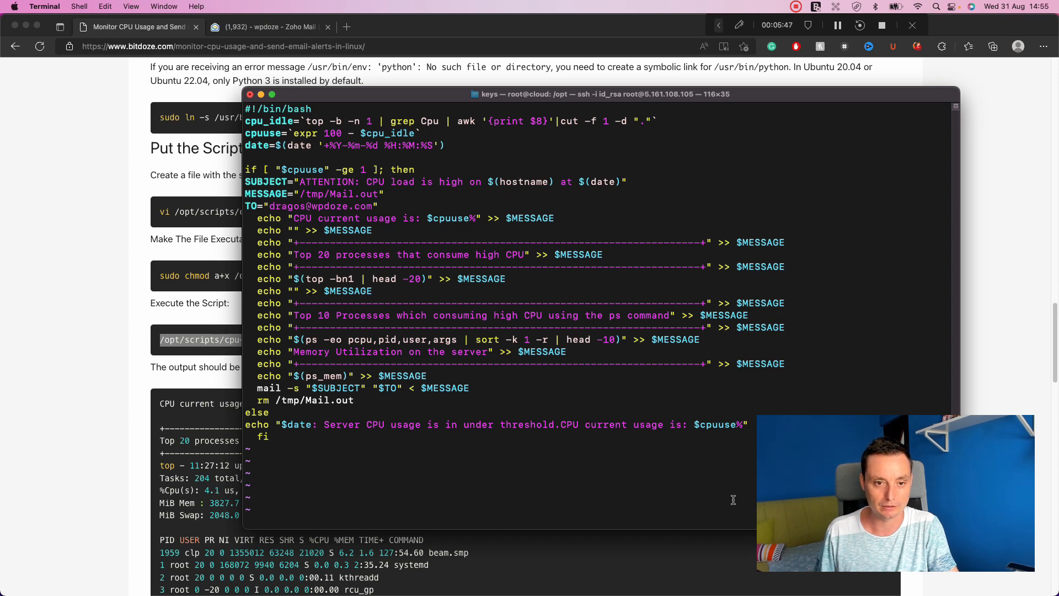
pyautogui.write(':wq!')
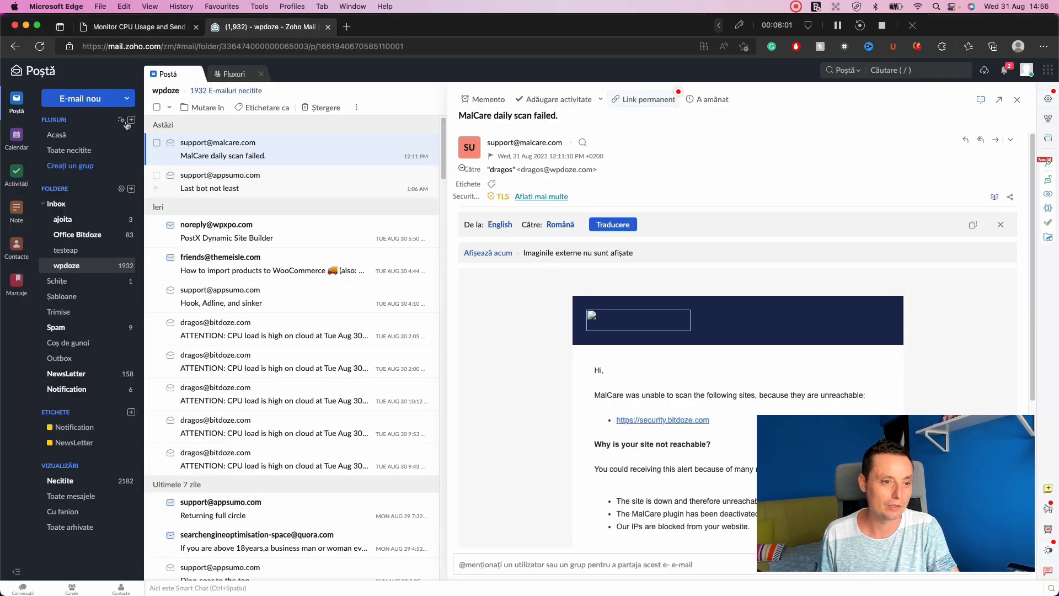
# Step: Refresh the wpdoze folder and open the ATTENTION: CPU load alert email
pyautogui.click(66, 250)
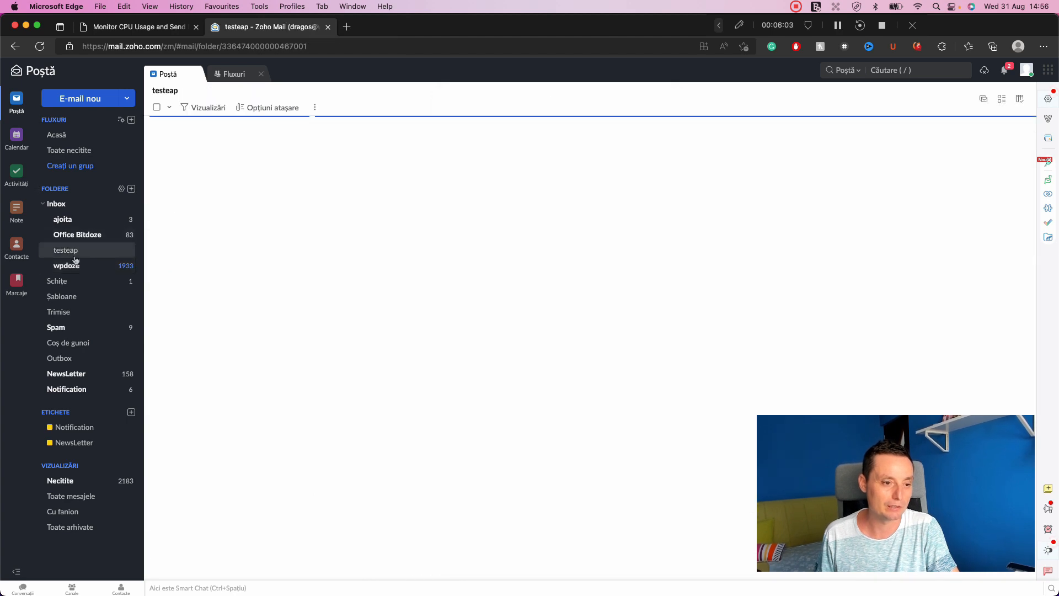
pyautogui.click(66, 264)
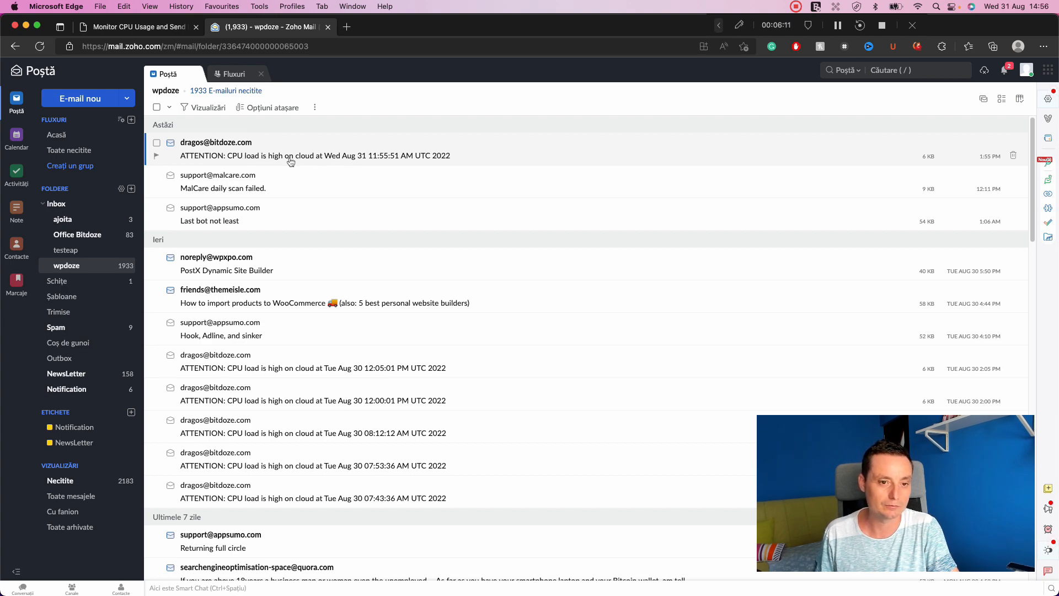
pyautogui.click(314, 156)
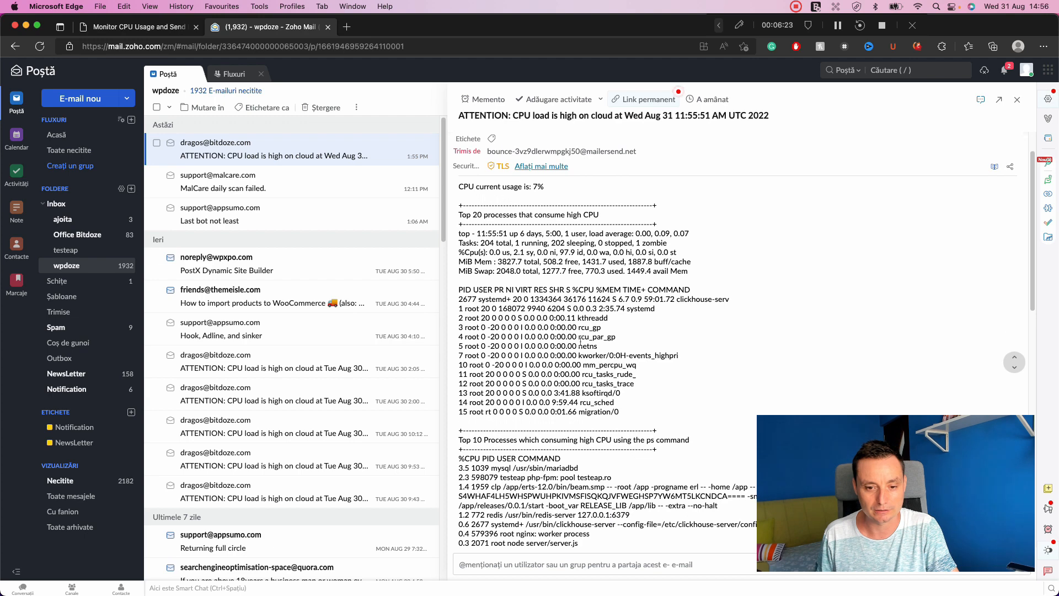
# Step: Scroll through the email's top-process and memory usage report, totaling 1.4 GiB
pyautogui.scroll(-3)
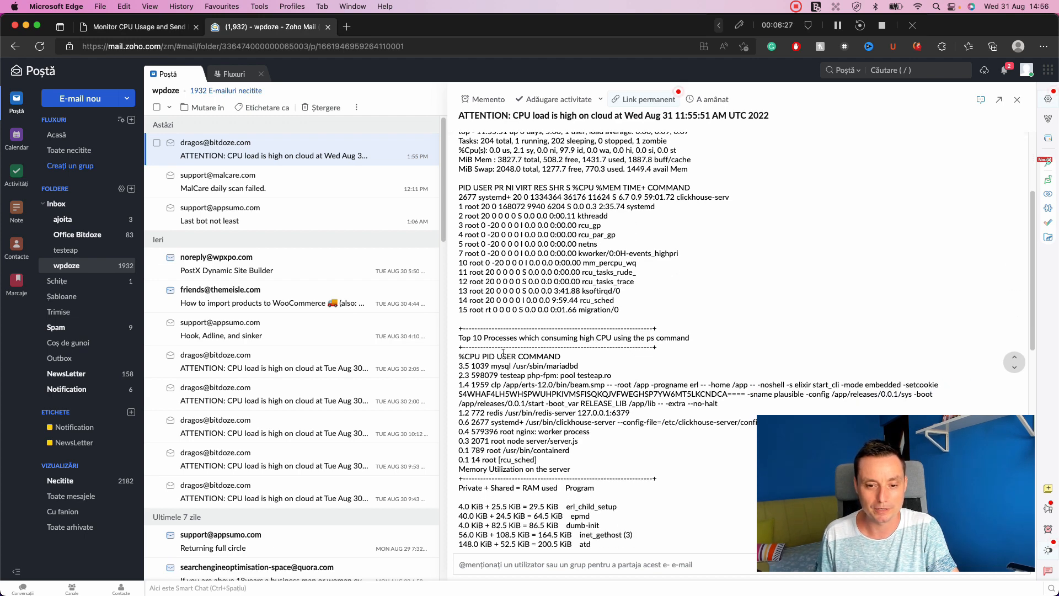
pyautogui.scroll(-3)
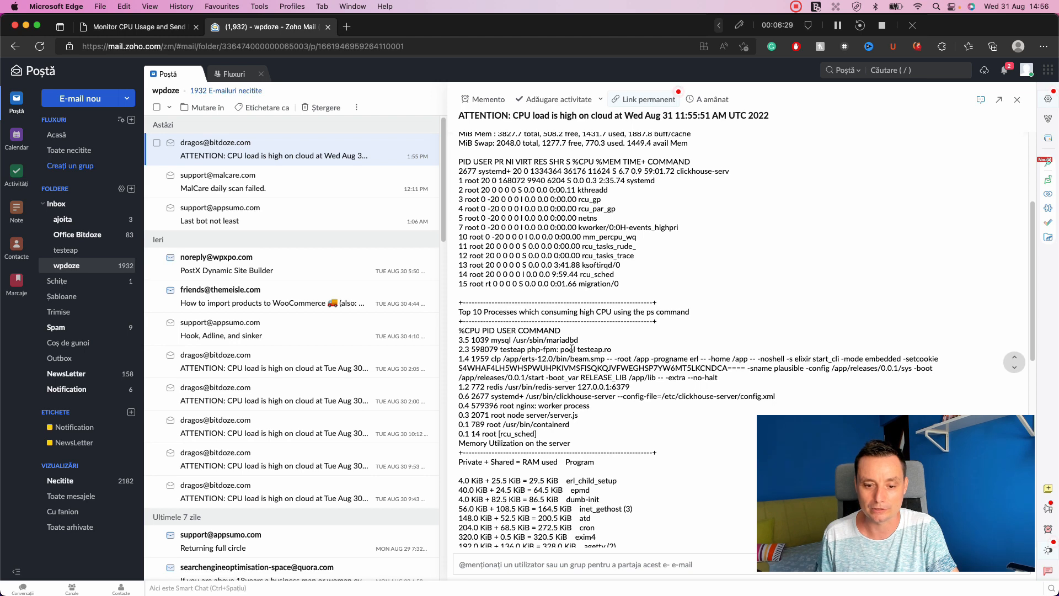
pyautogui.scroll(-3)
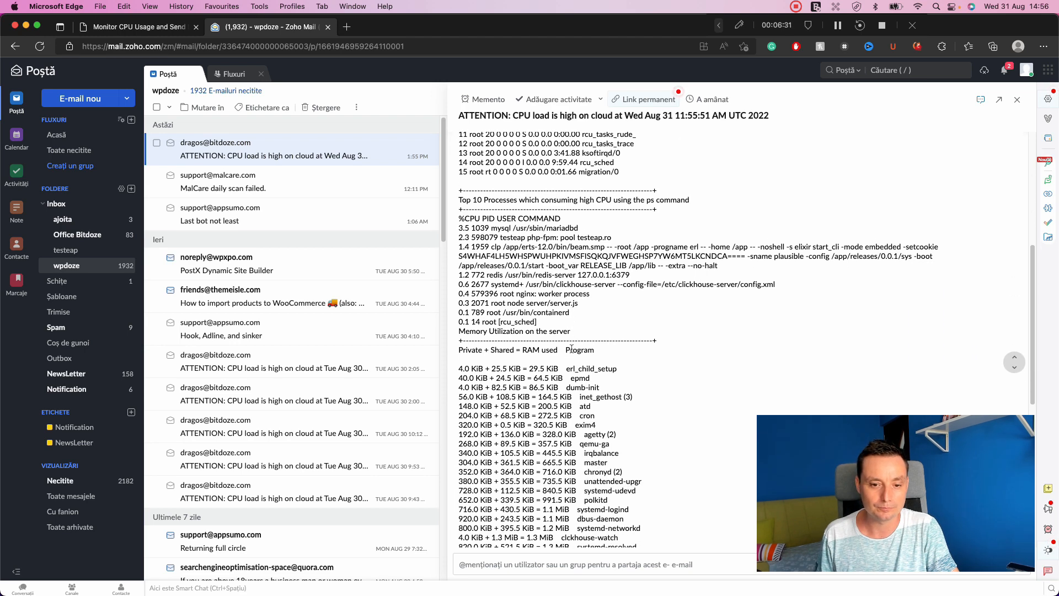
pyautogui.scroll(-3)
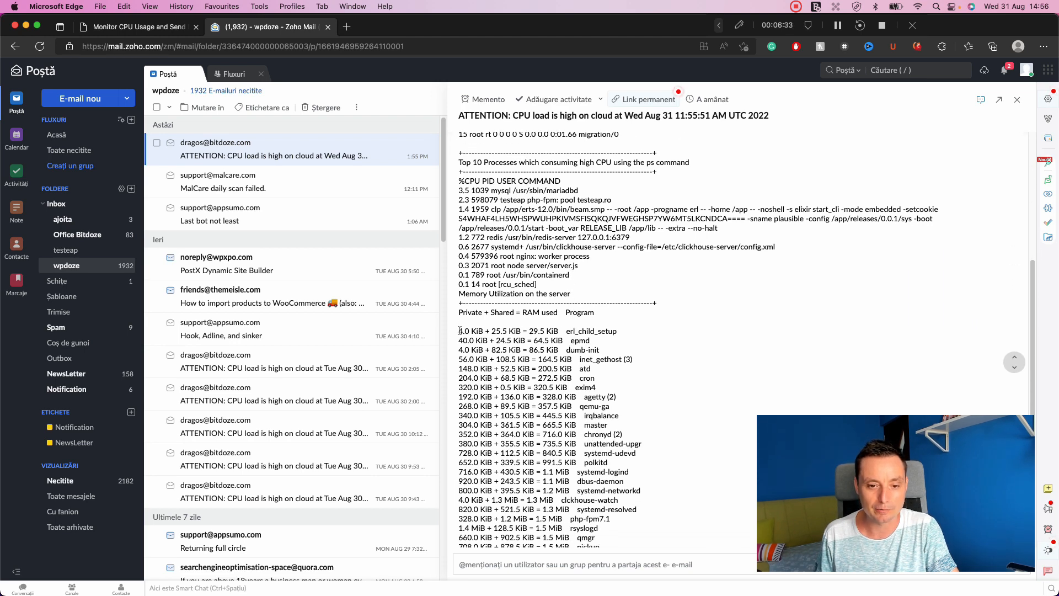
pyautogui.scroll(-3)
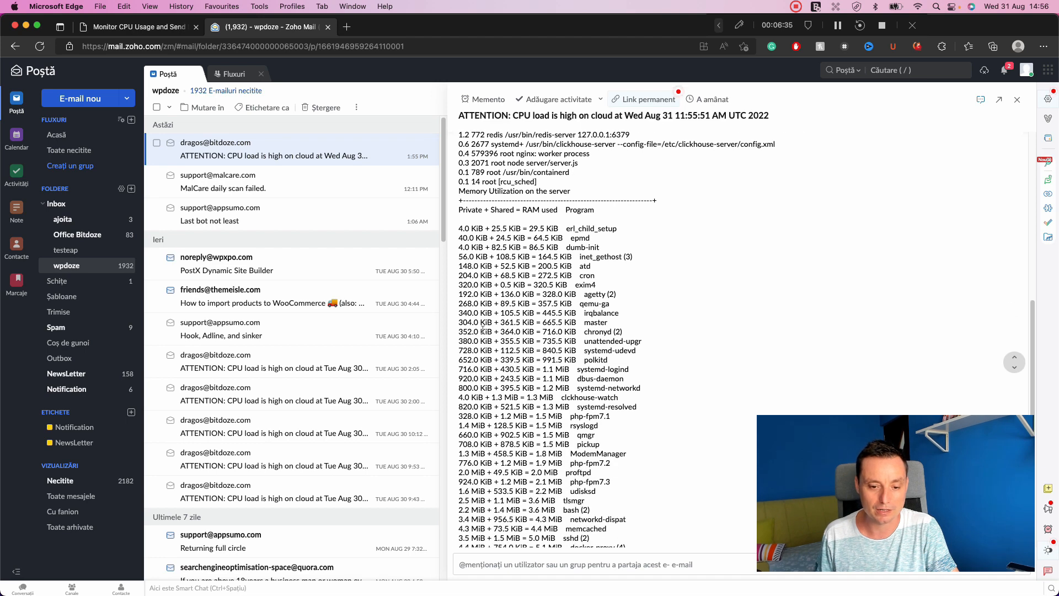
pyautogui.scroll(-3)
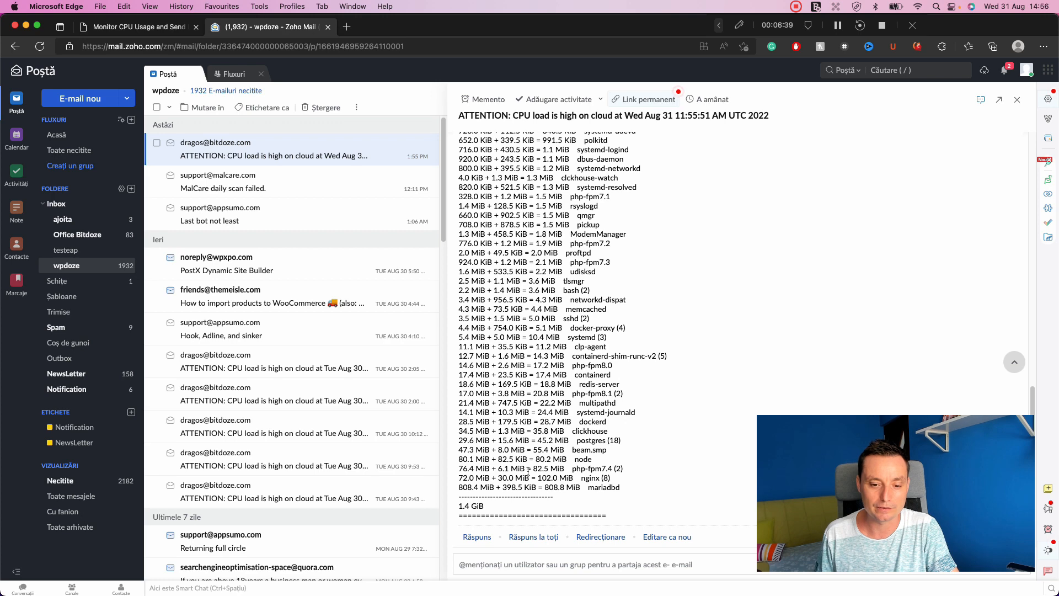
pyautogui.scroll(3)
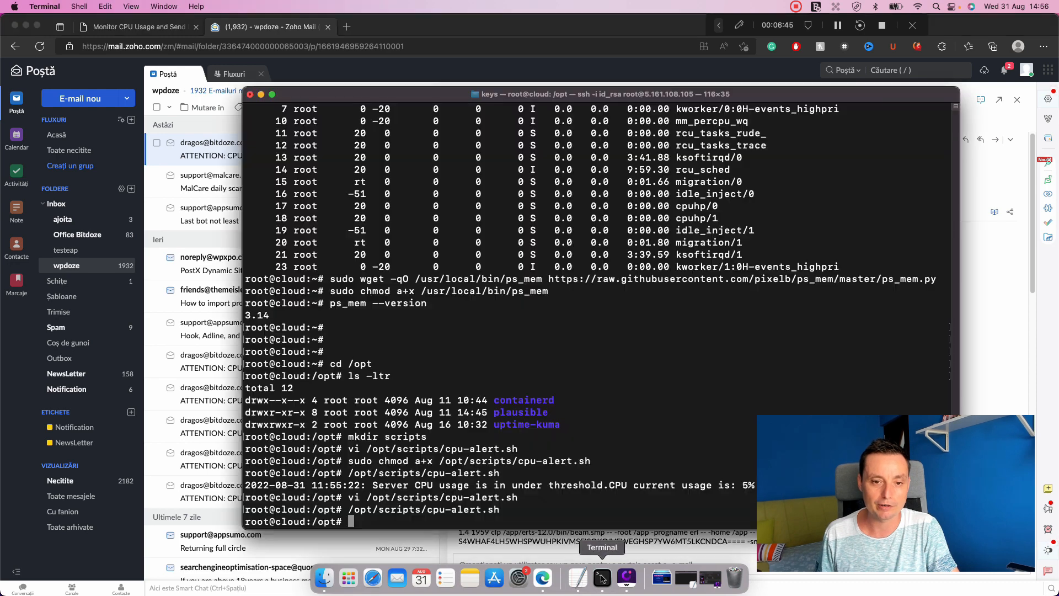
# Step: Reopen /opt/scripts/cpu-alert.sh in vi and retype the CPU threshold starting with 8
pyautogui.write('vi /opt/scripts/cpu-alert.sh')
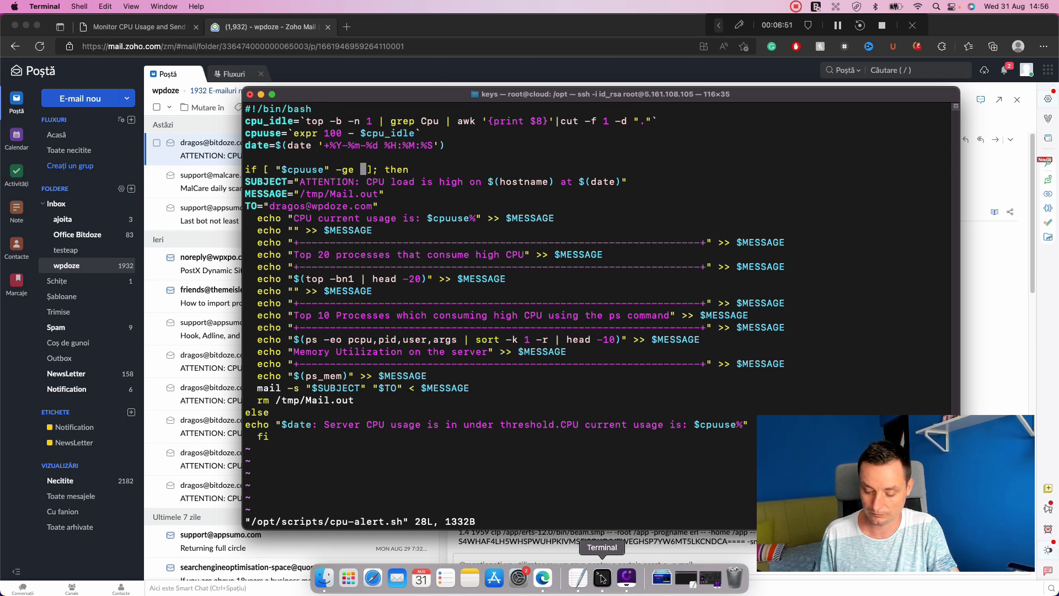
pyautogui.press('i')
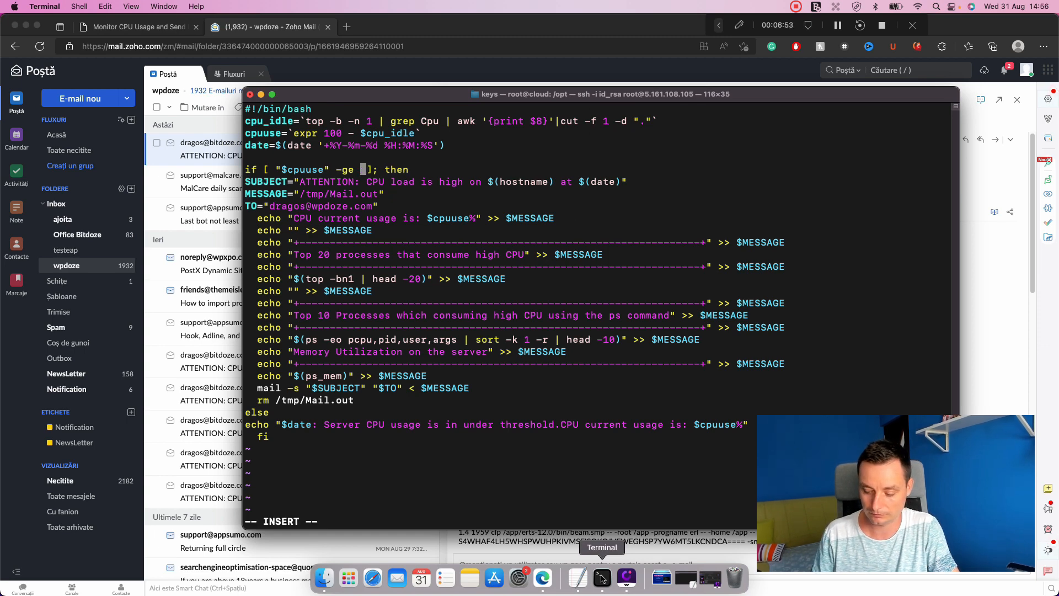
pyautogui.write('8')
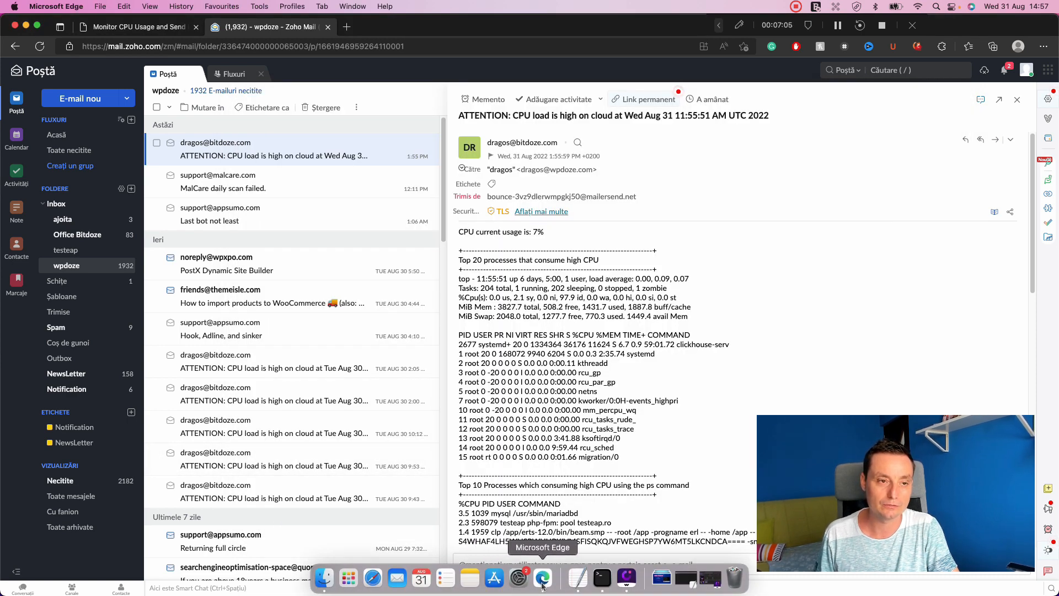
# Step: Scroll the bitdoze article in Edge down to the crontab five-minute scheduling section
pyautogui.click(135, 27)
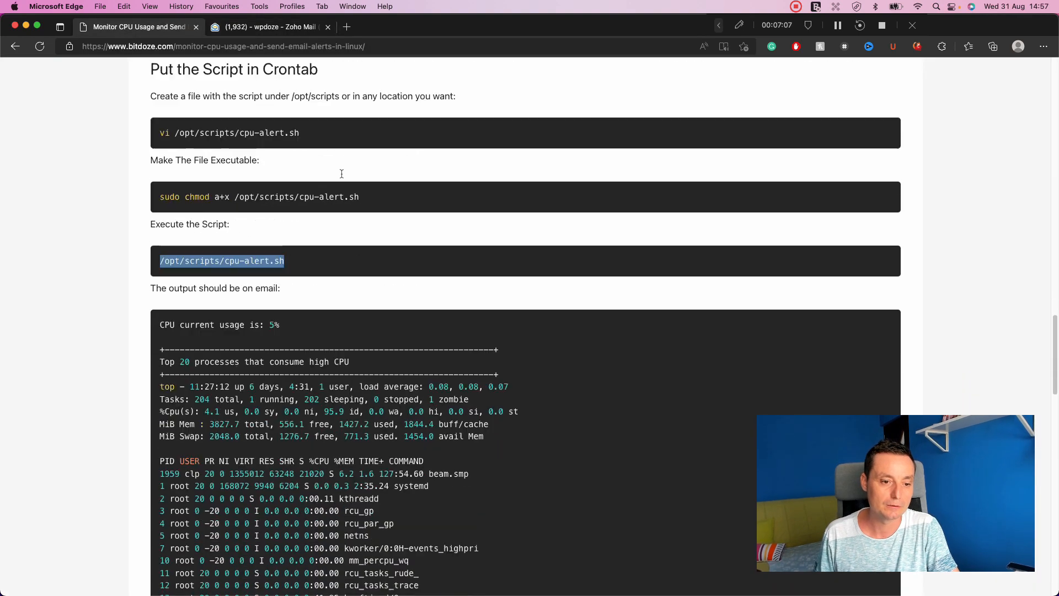
pyautogui.scroll(-3)
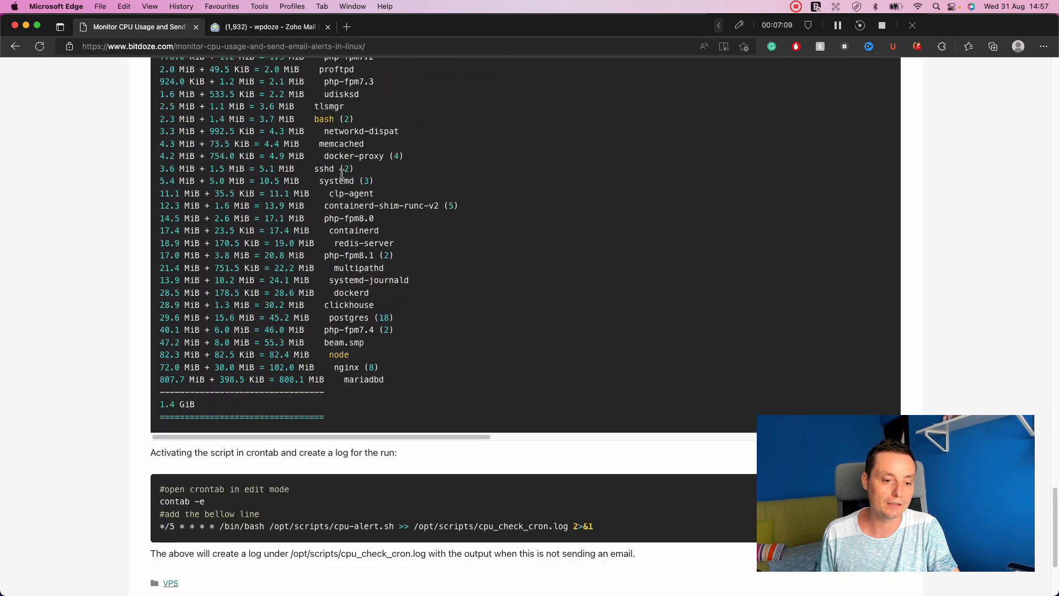
pyautogui.scroll(-3)
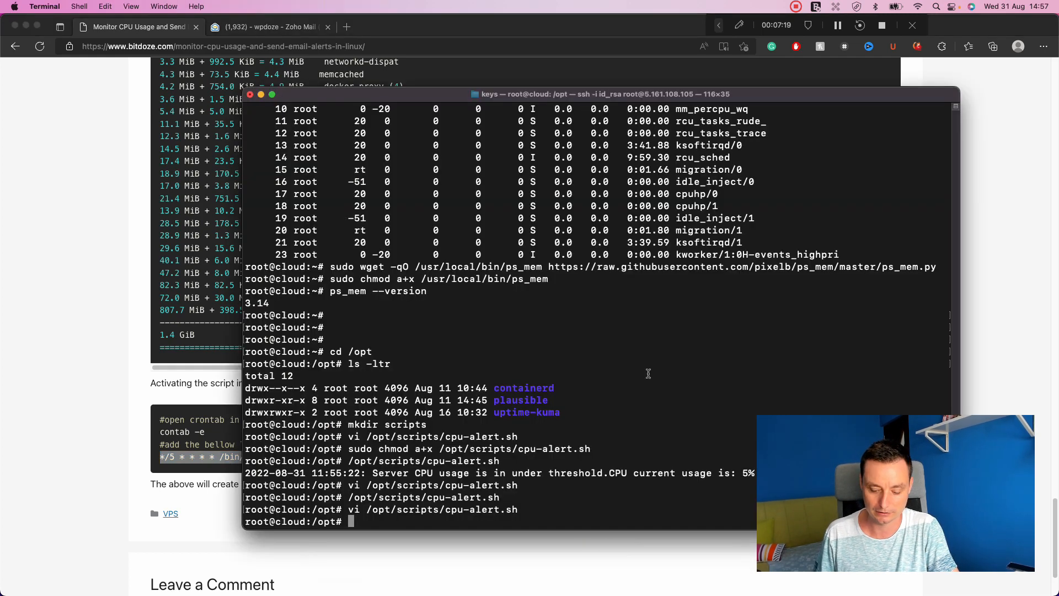
# Step: Add the */5 cpu-alert.sh entry via crontab -e, save with :wq!, and begin typing crontab -l
pyautogui.write('crontab')
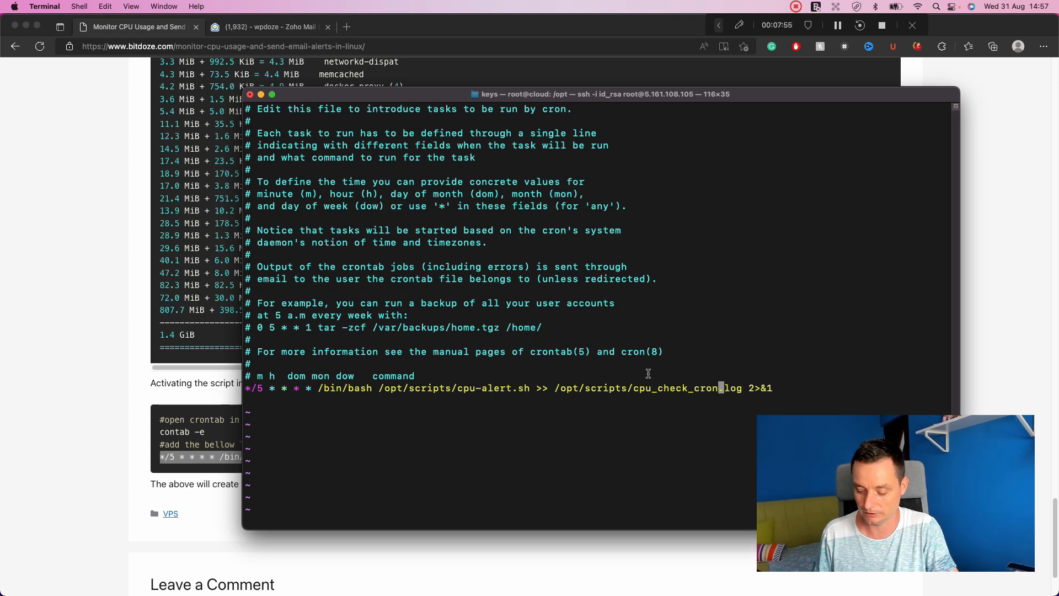
pyautogui.write(':wq!')
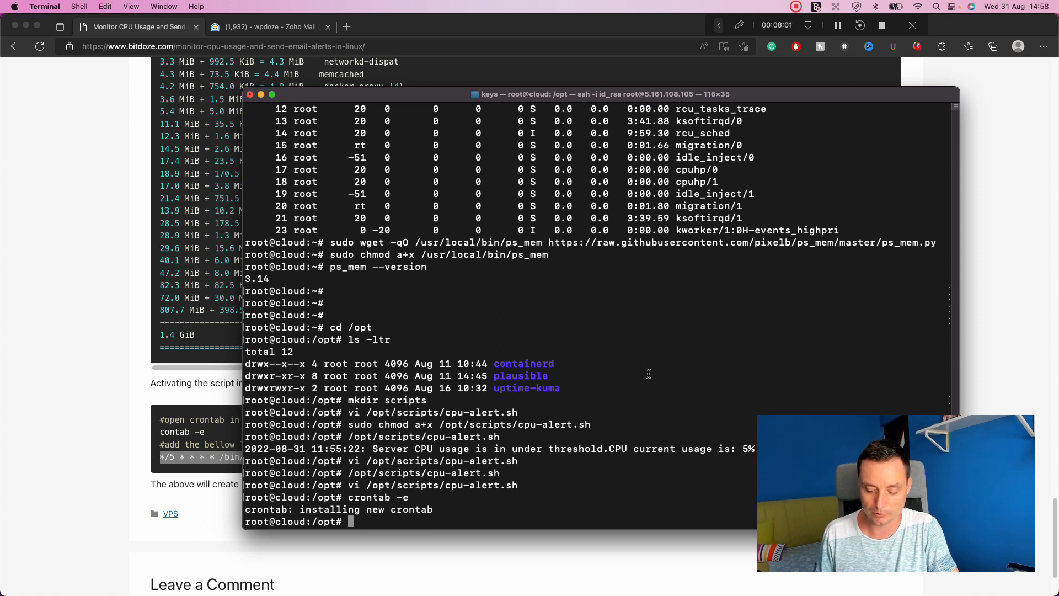
pyautogui.write('c')
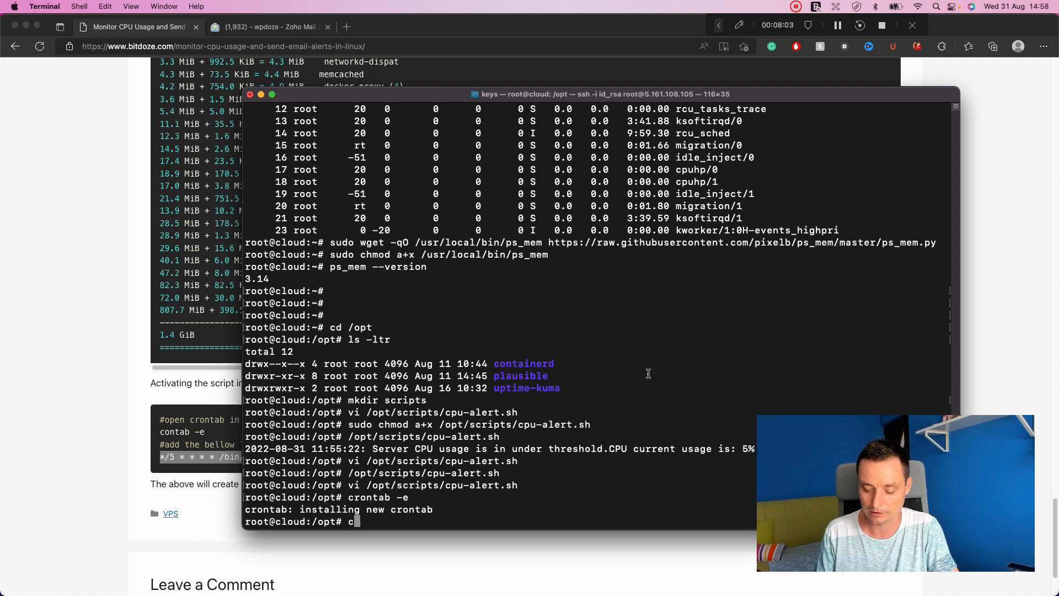
pyautogui.write('rontab -')
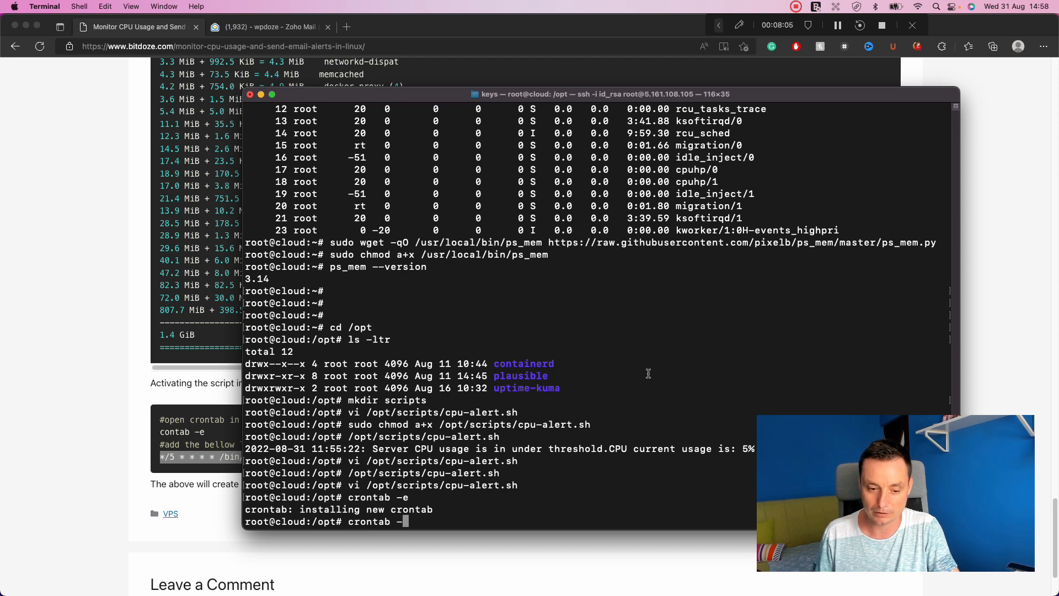